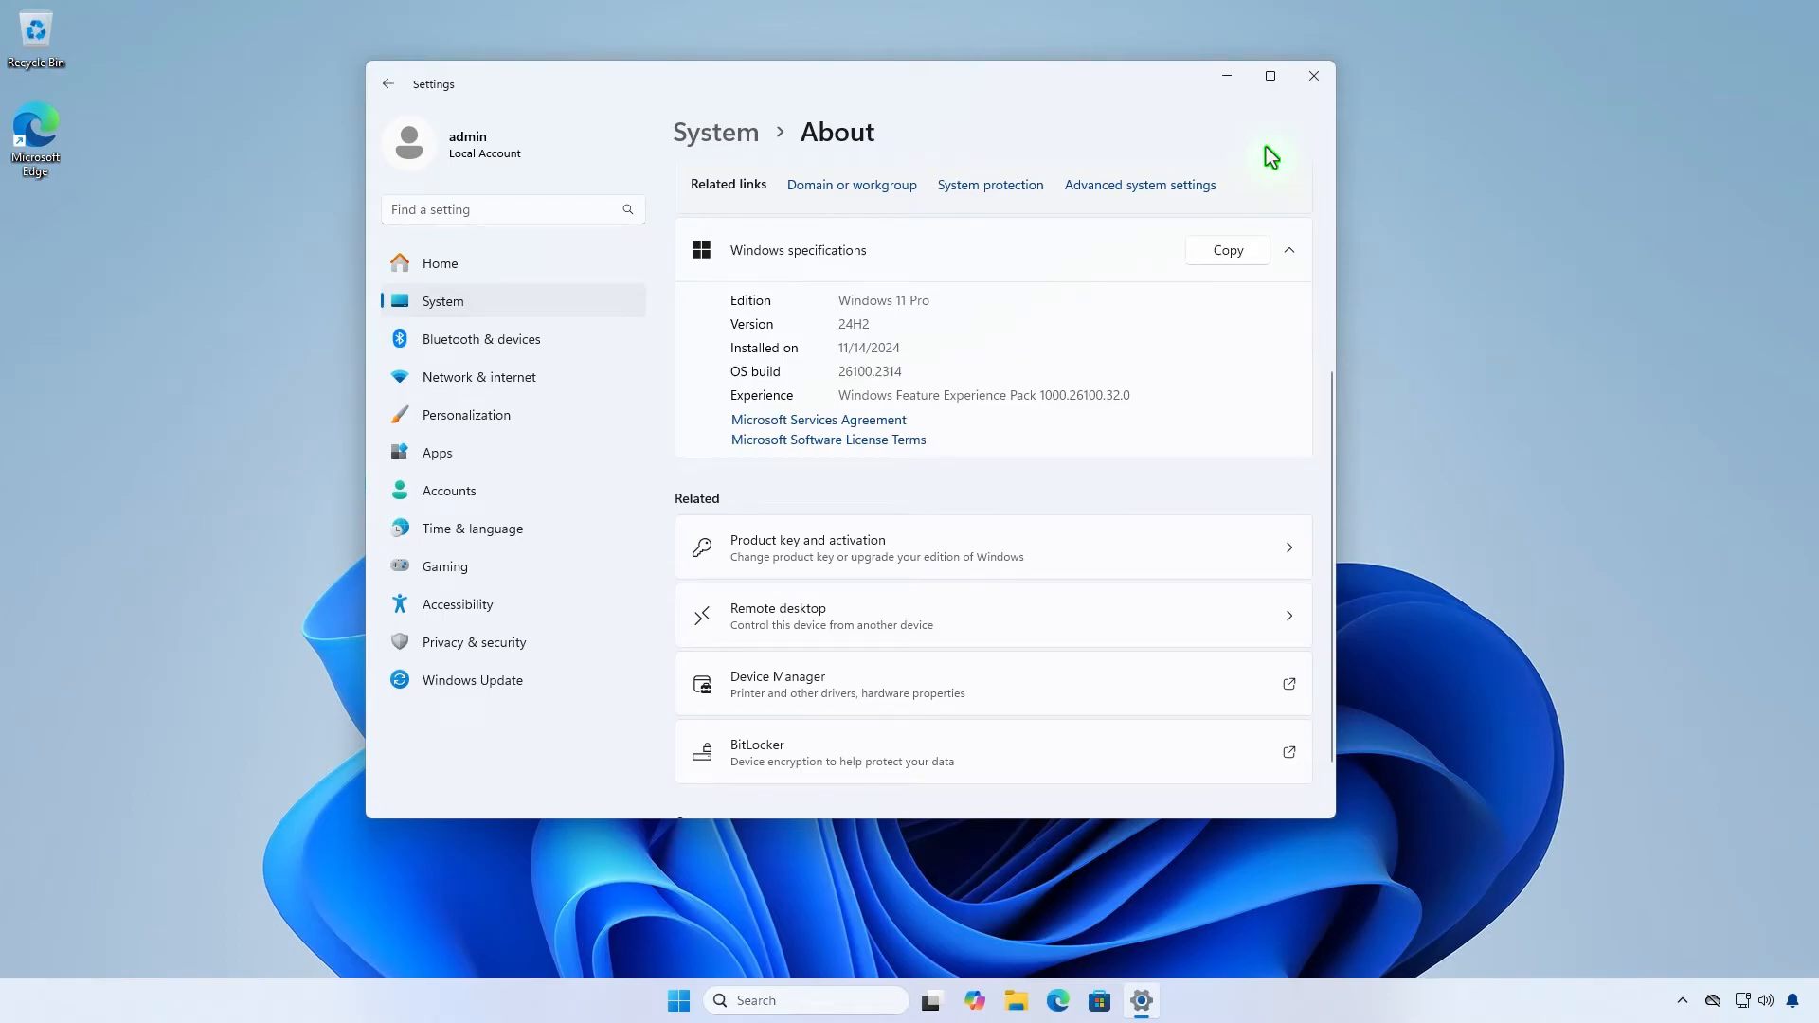
# Close Settings and bring up the Start button's quick-access (Win+X) menu.
pyautogui.click(1311, 76)
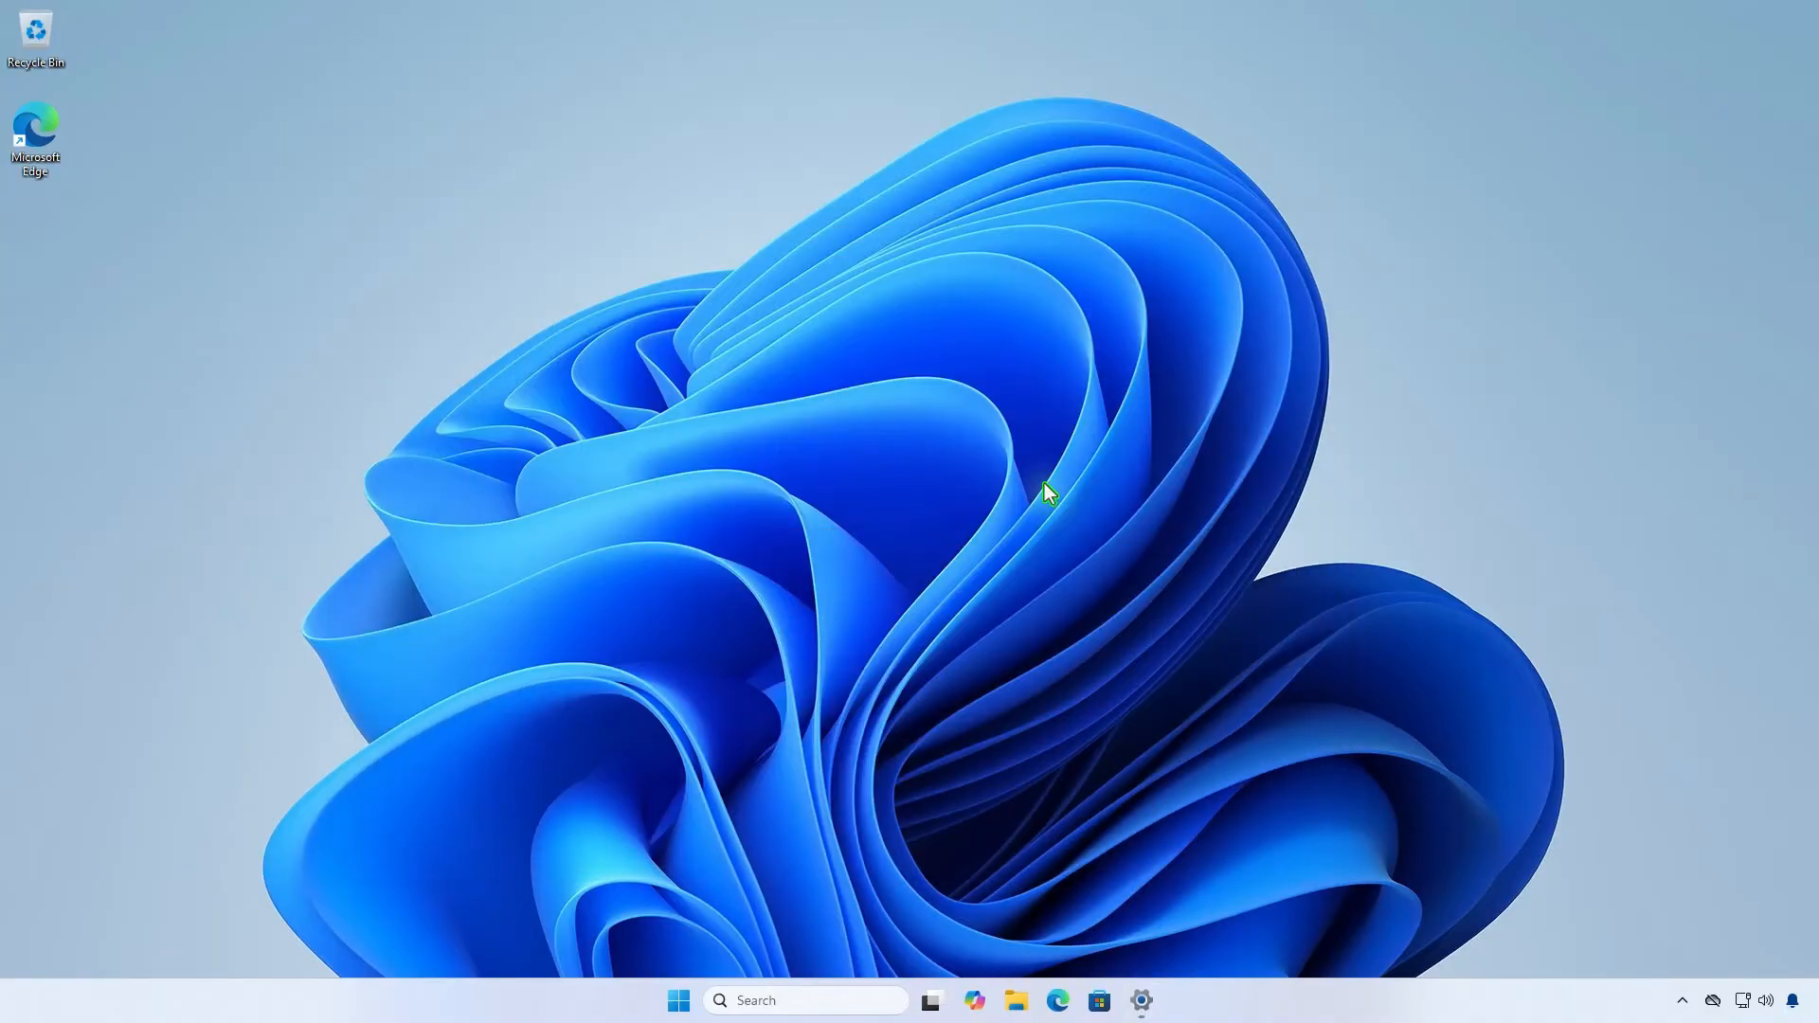
pyautogui.rightClick(679, 1000)
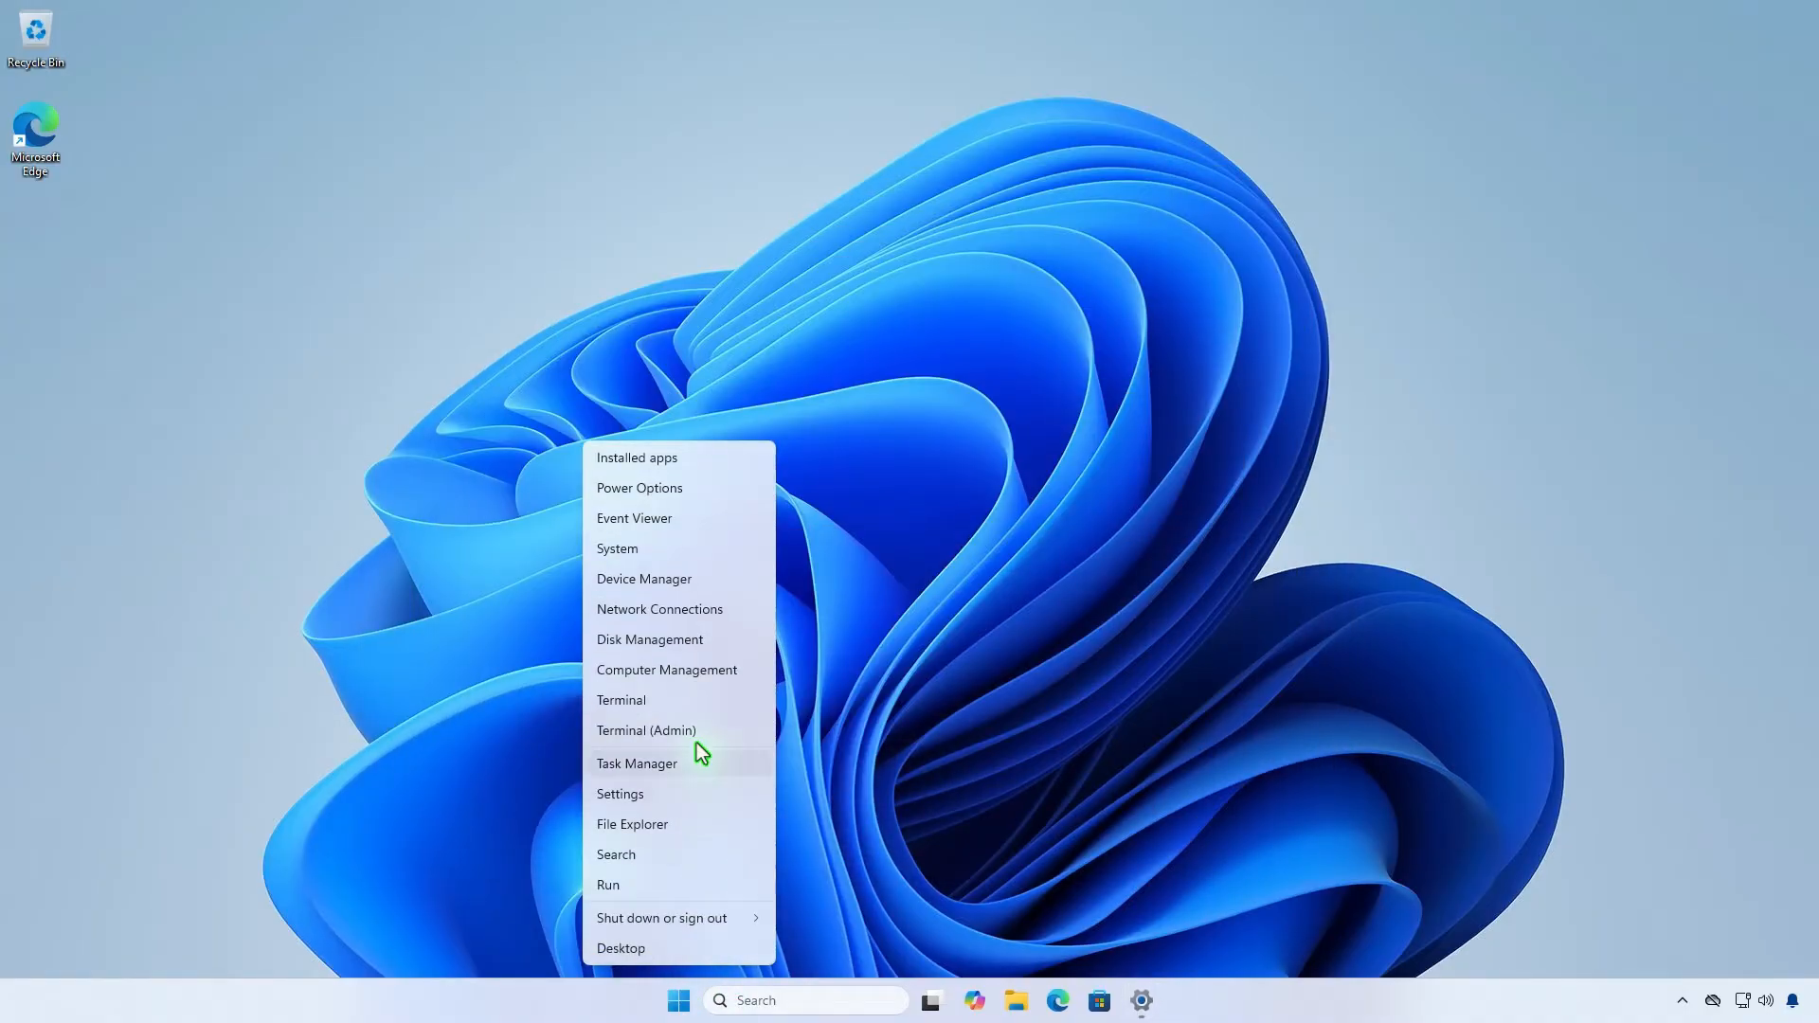
# Launch Terminal (Admin) and run wmic, getting a 'term not recognized' error.
pyautogui.click(646, 729)
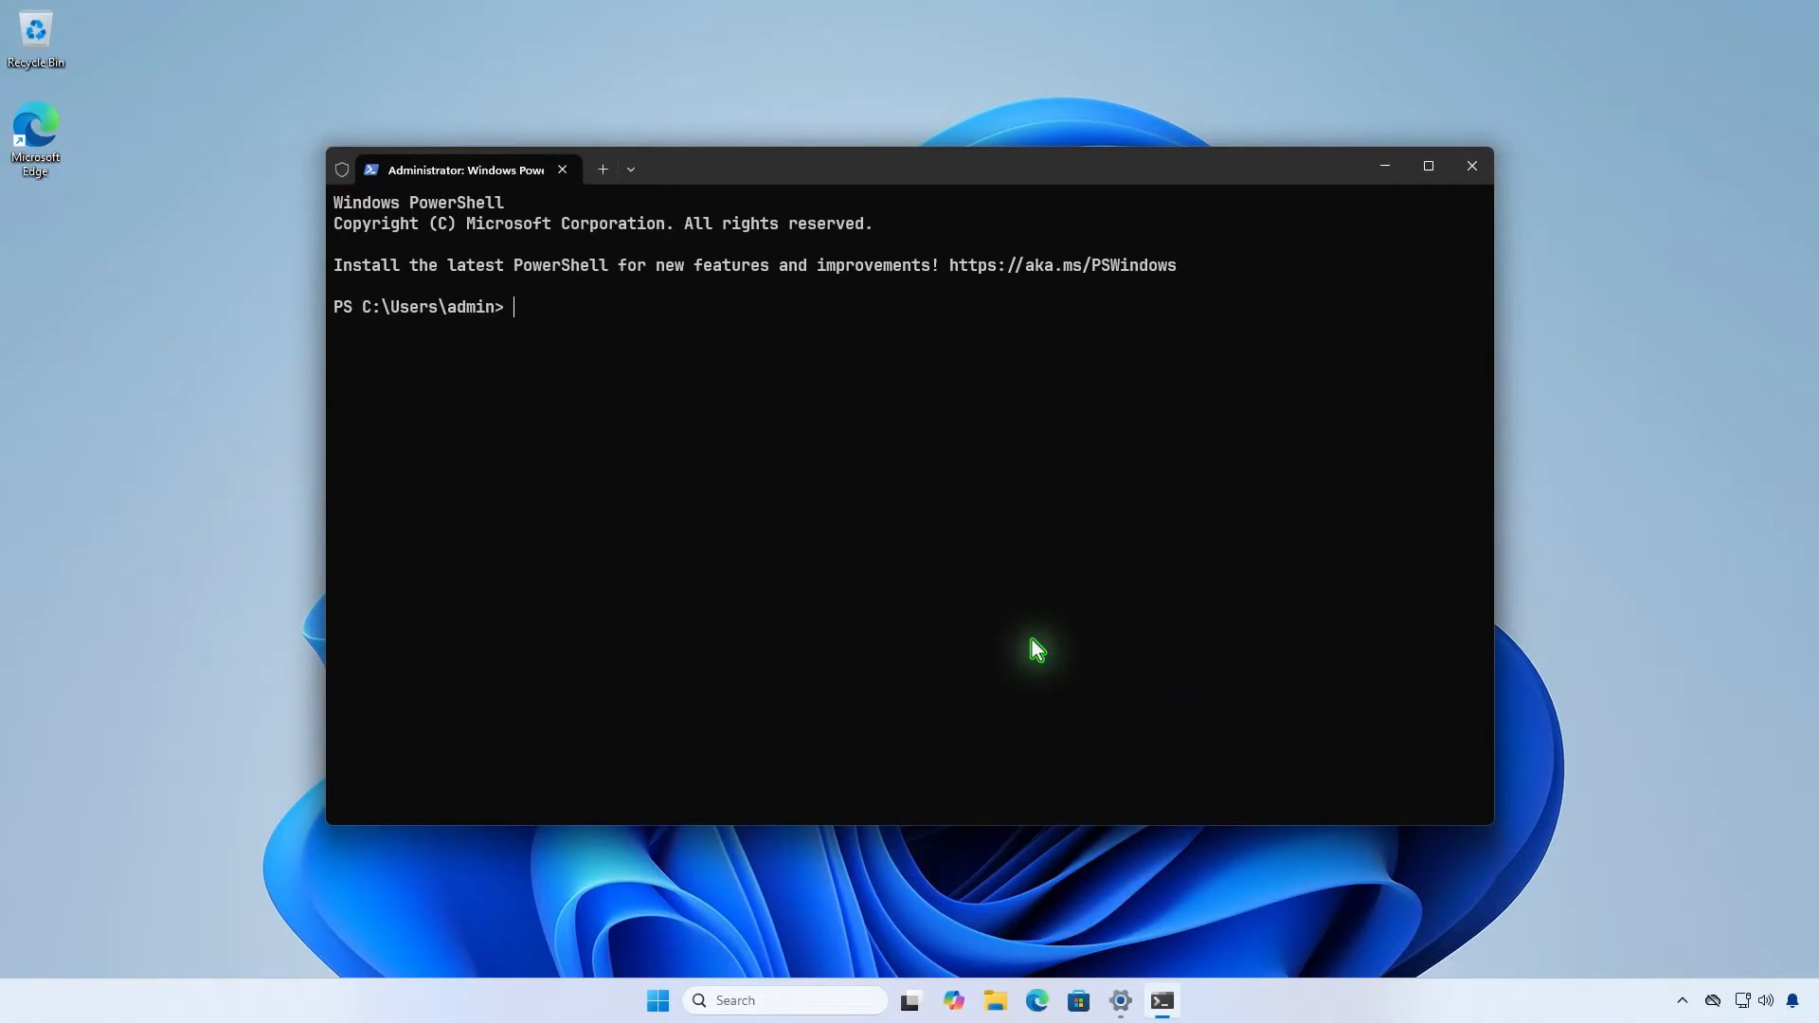
pyautogui.write('wmic')
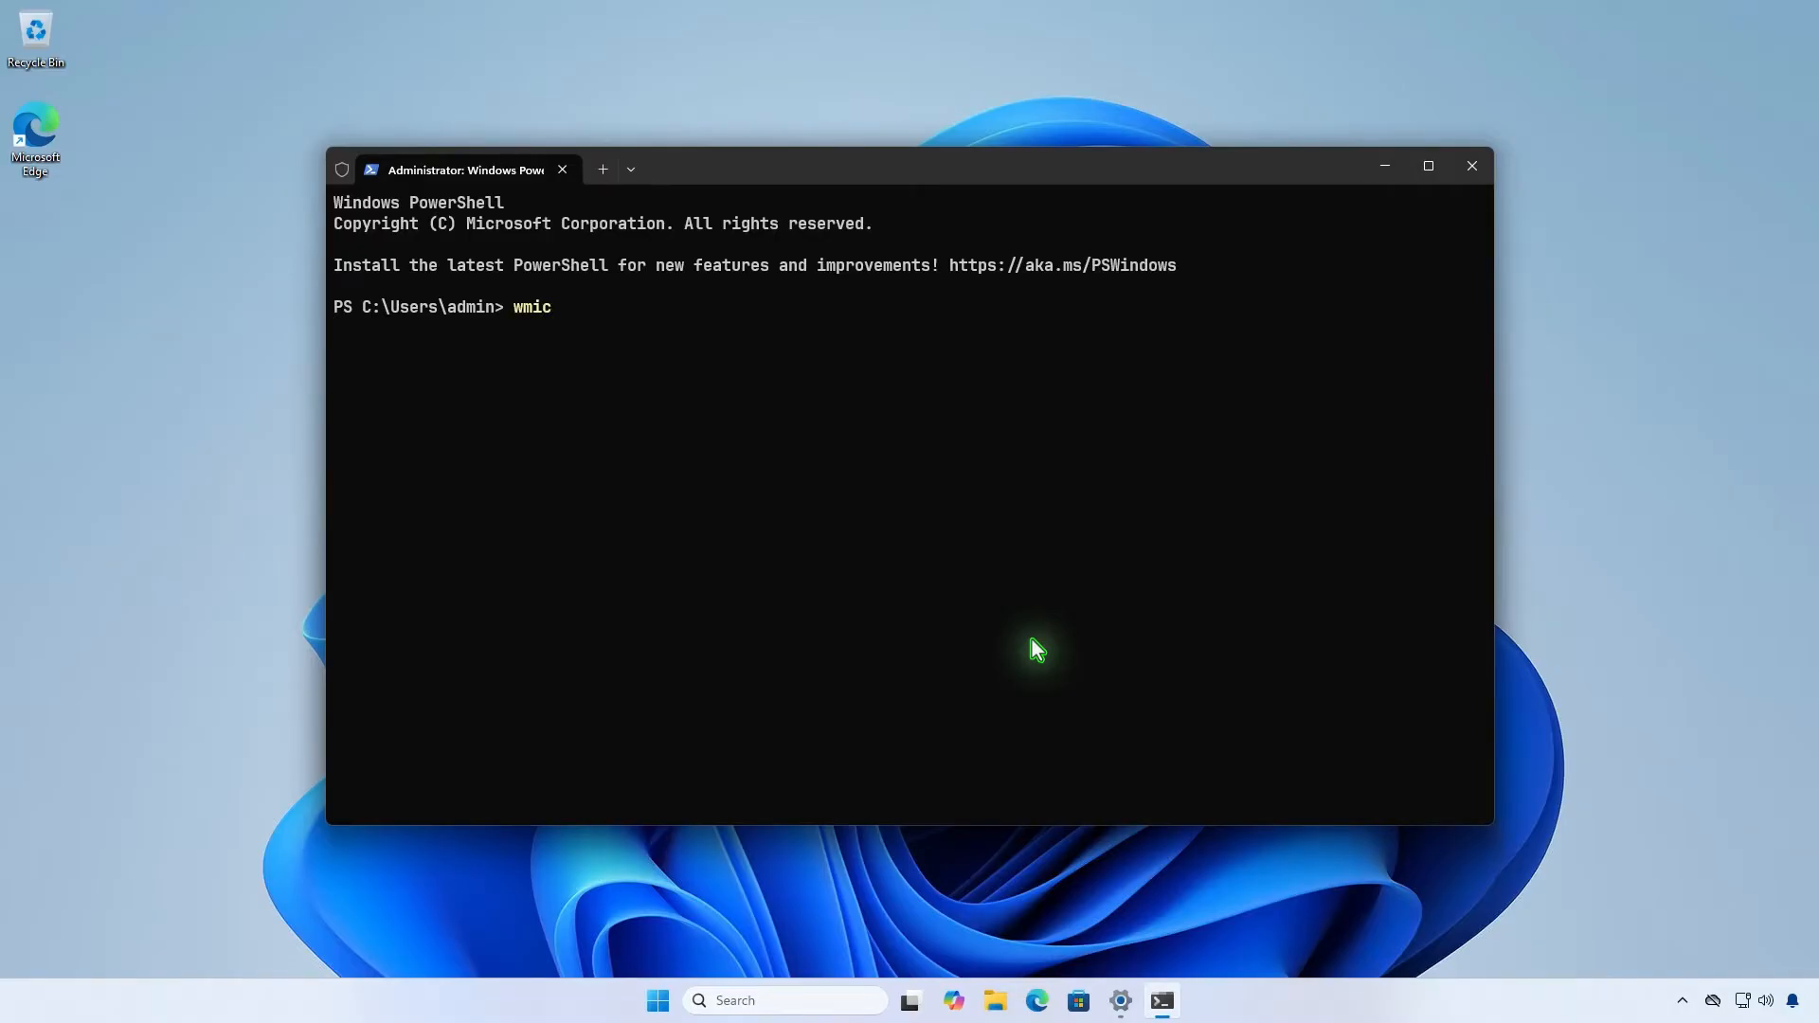
pyautogui.press('Return')
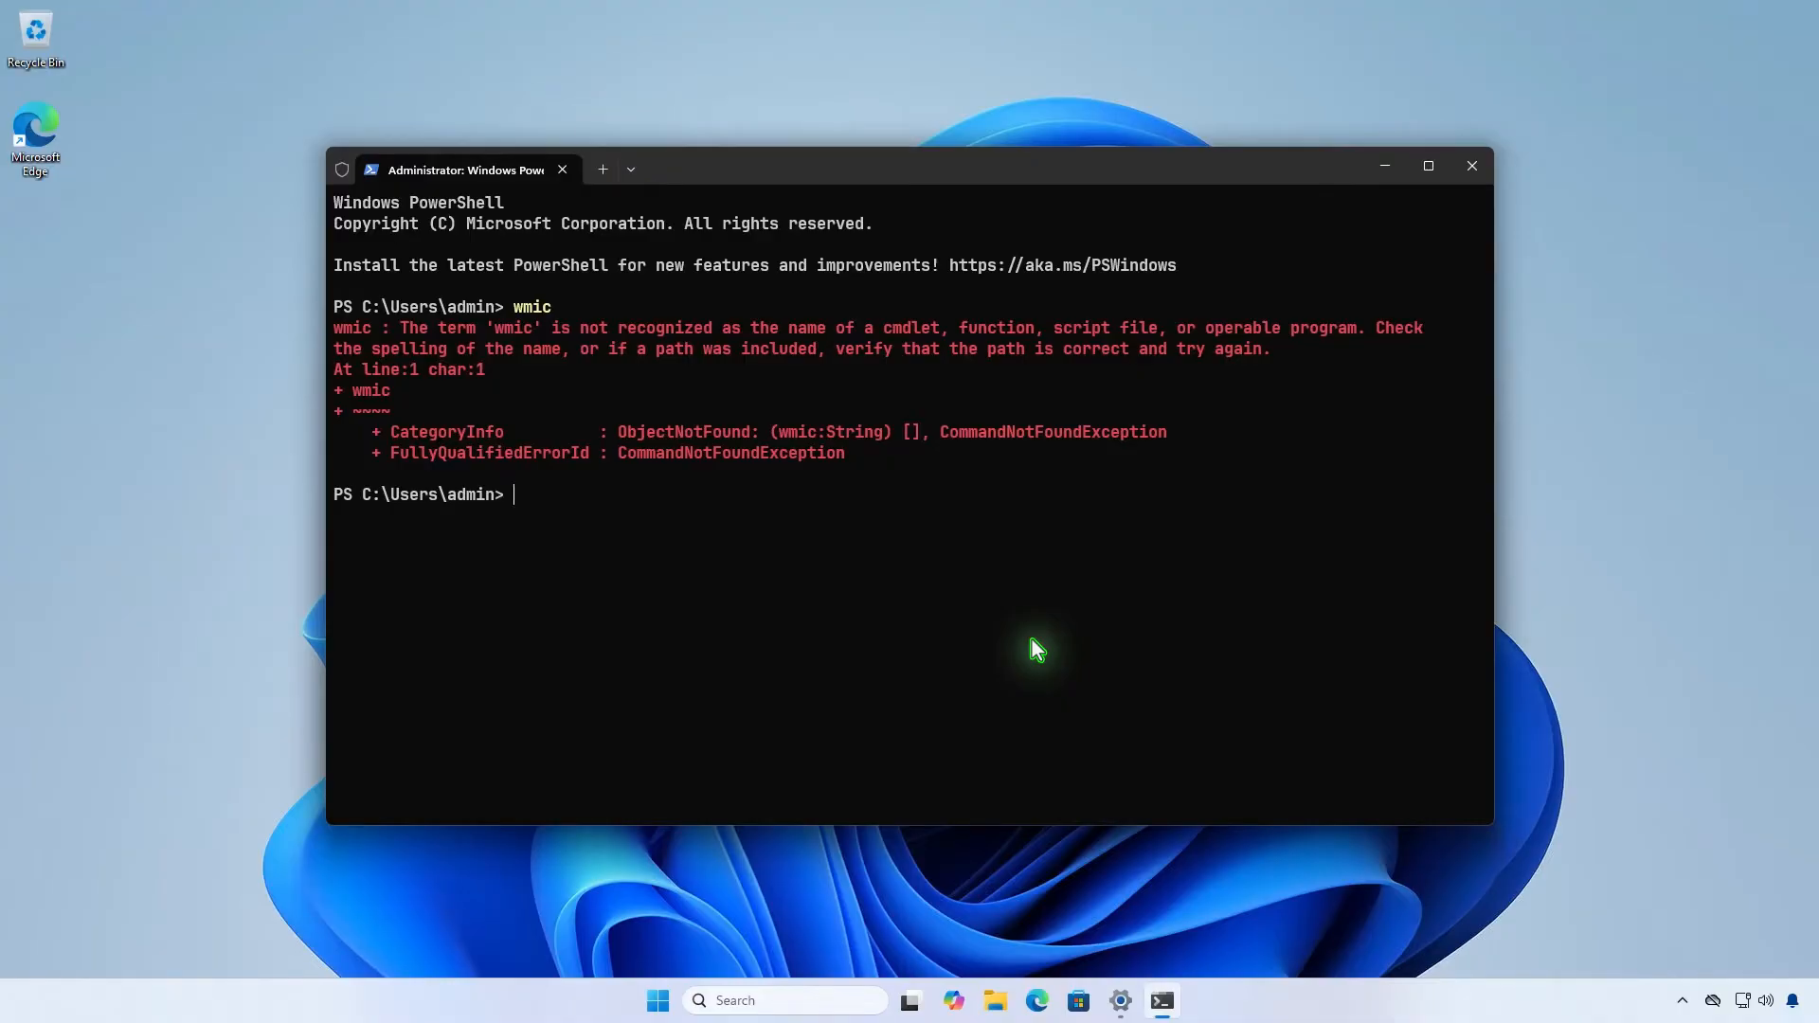
pyautogui.moveTo(1046, 644)
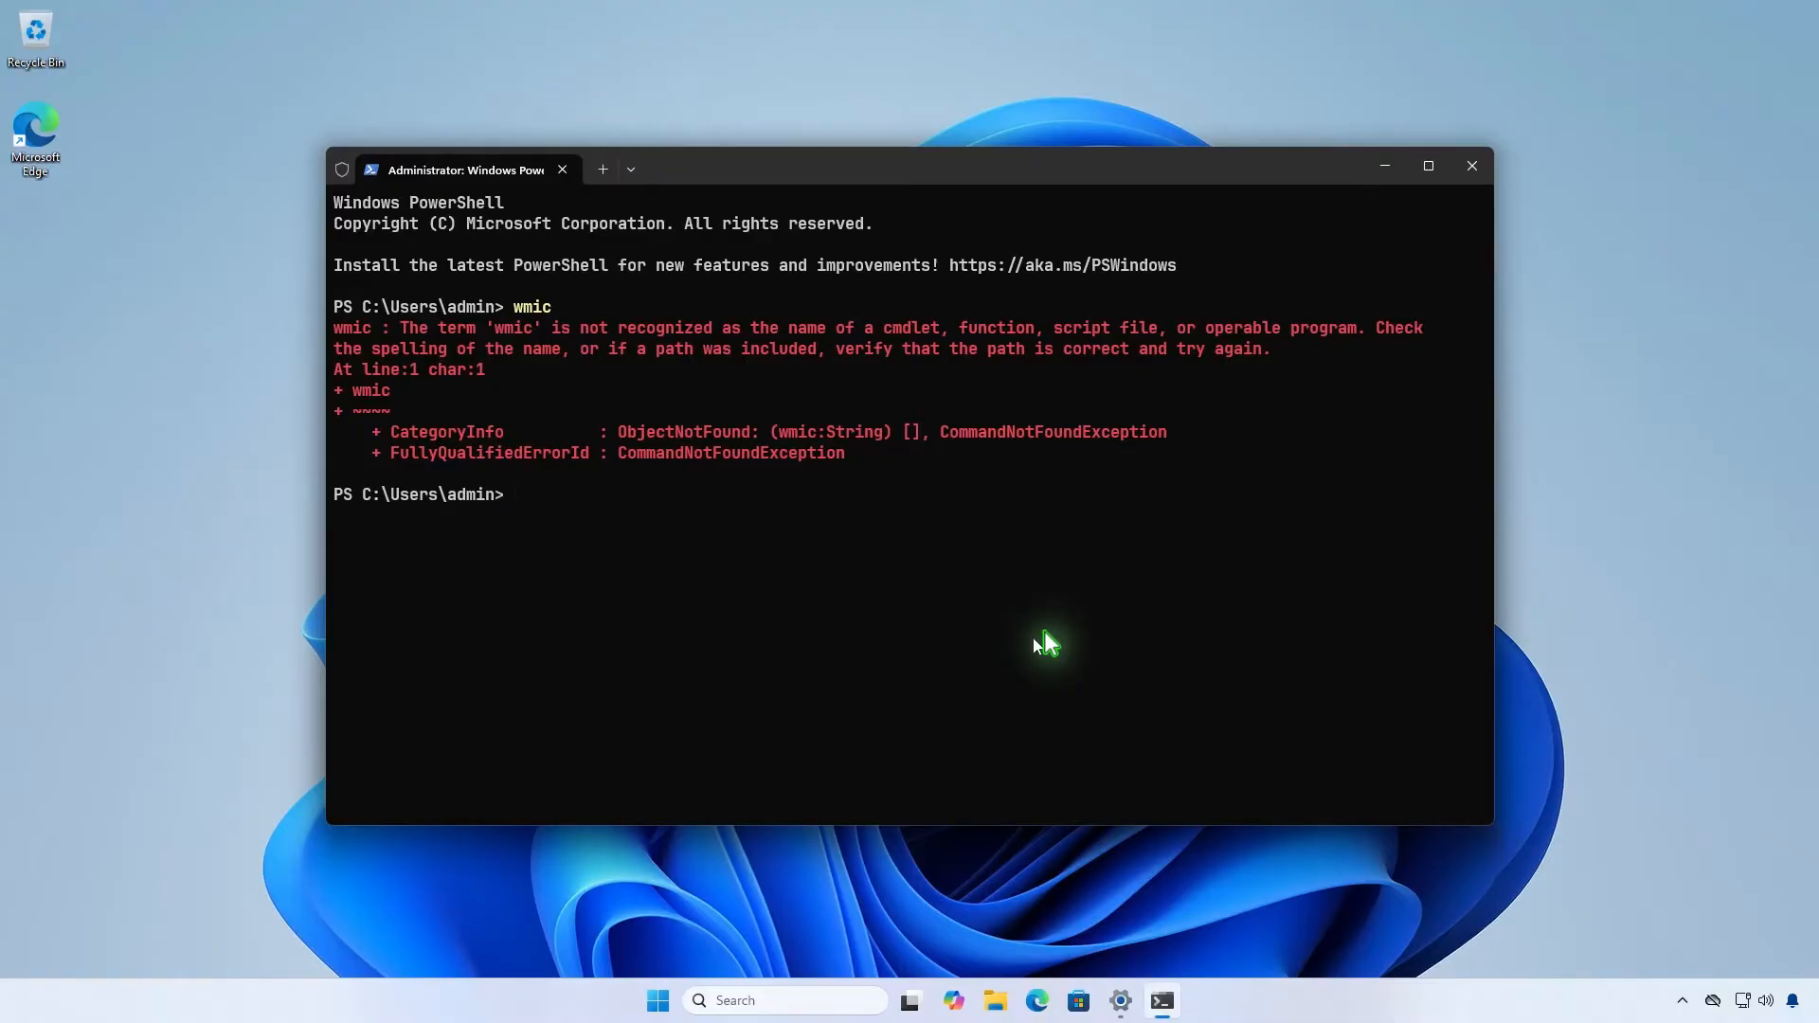
# Minimize the terminal and search 'opti' to reach the Optional features settings page.
pyautogui.click(1470, 166)
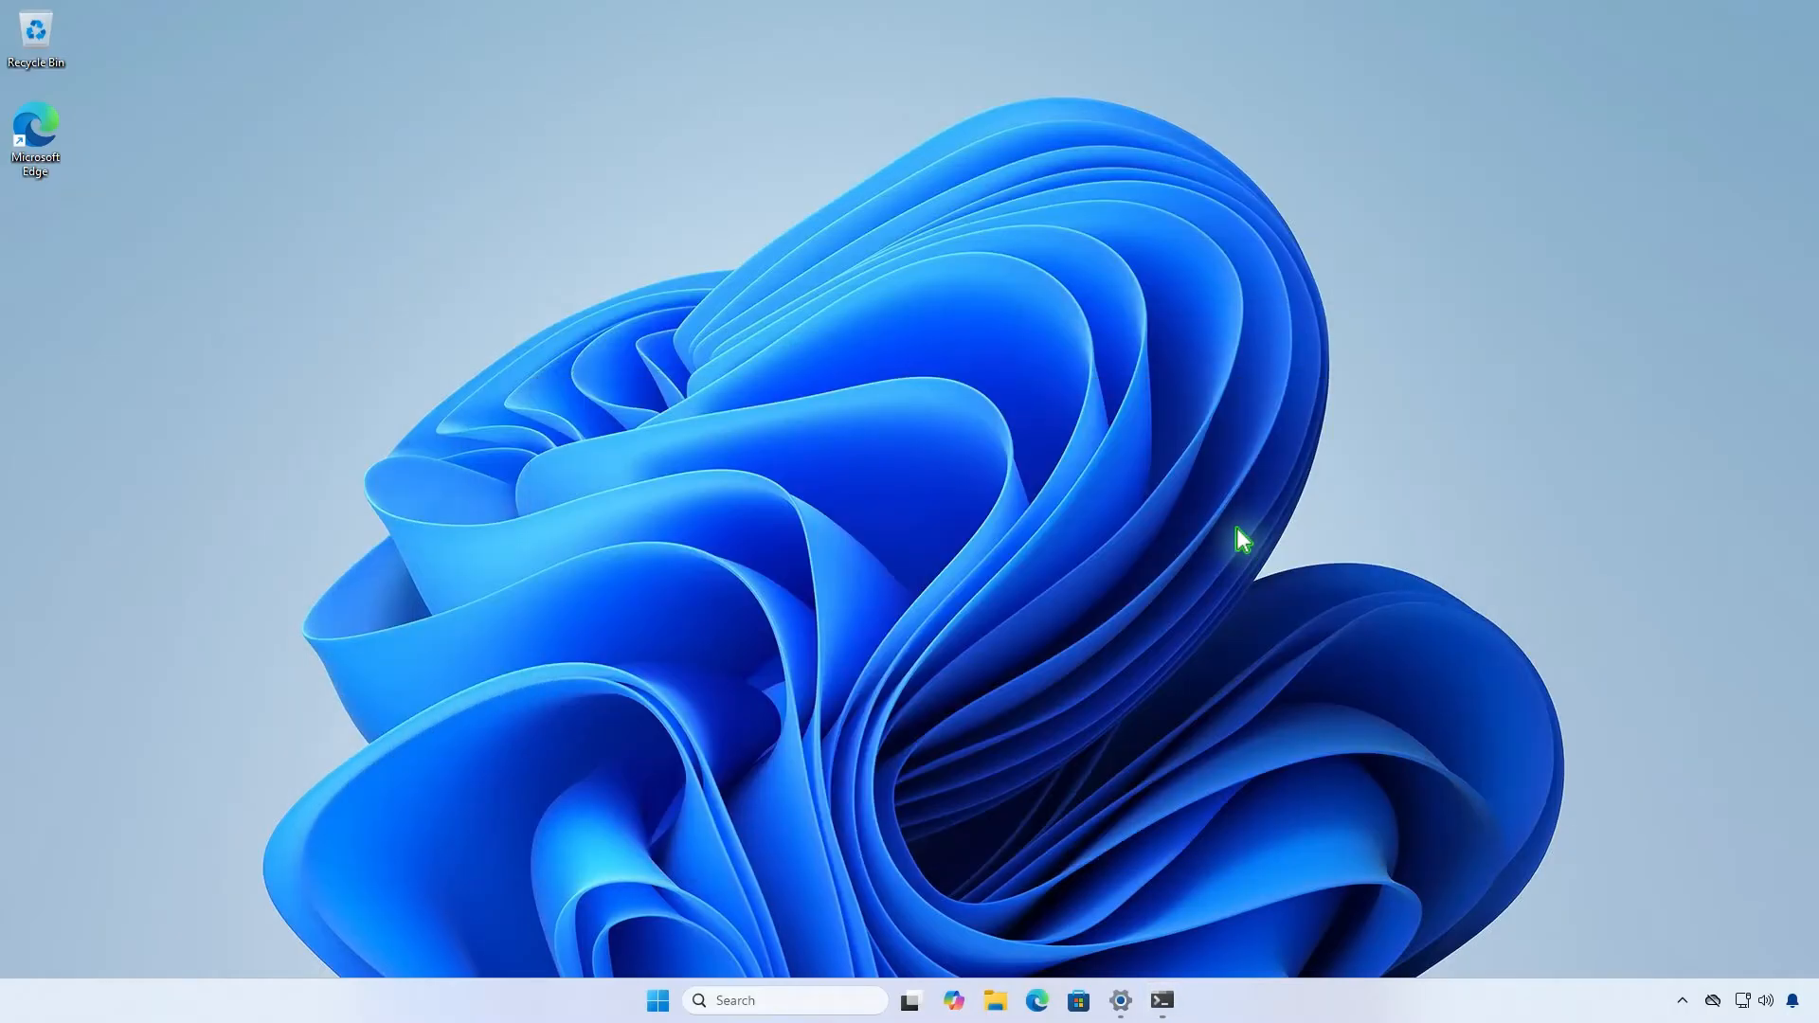
pyautogui.click(784, 1000)
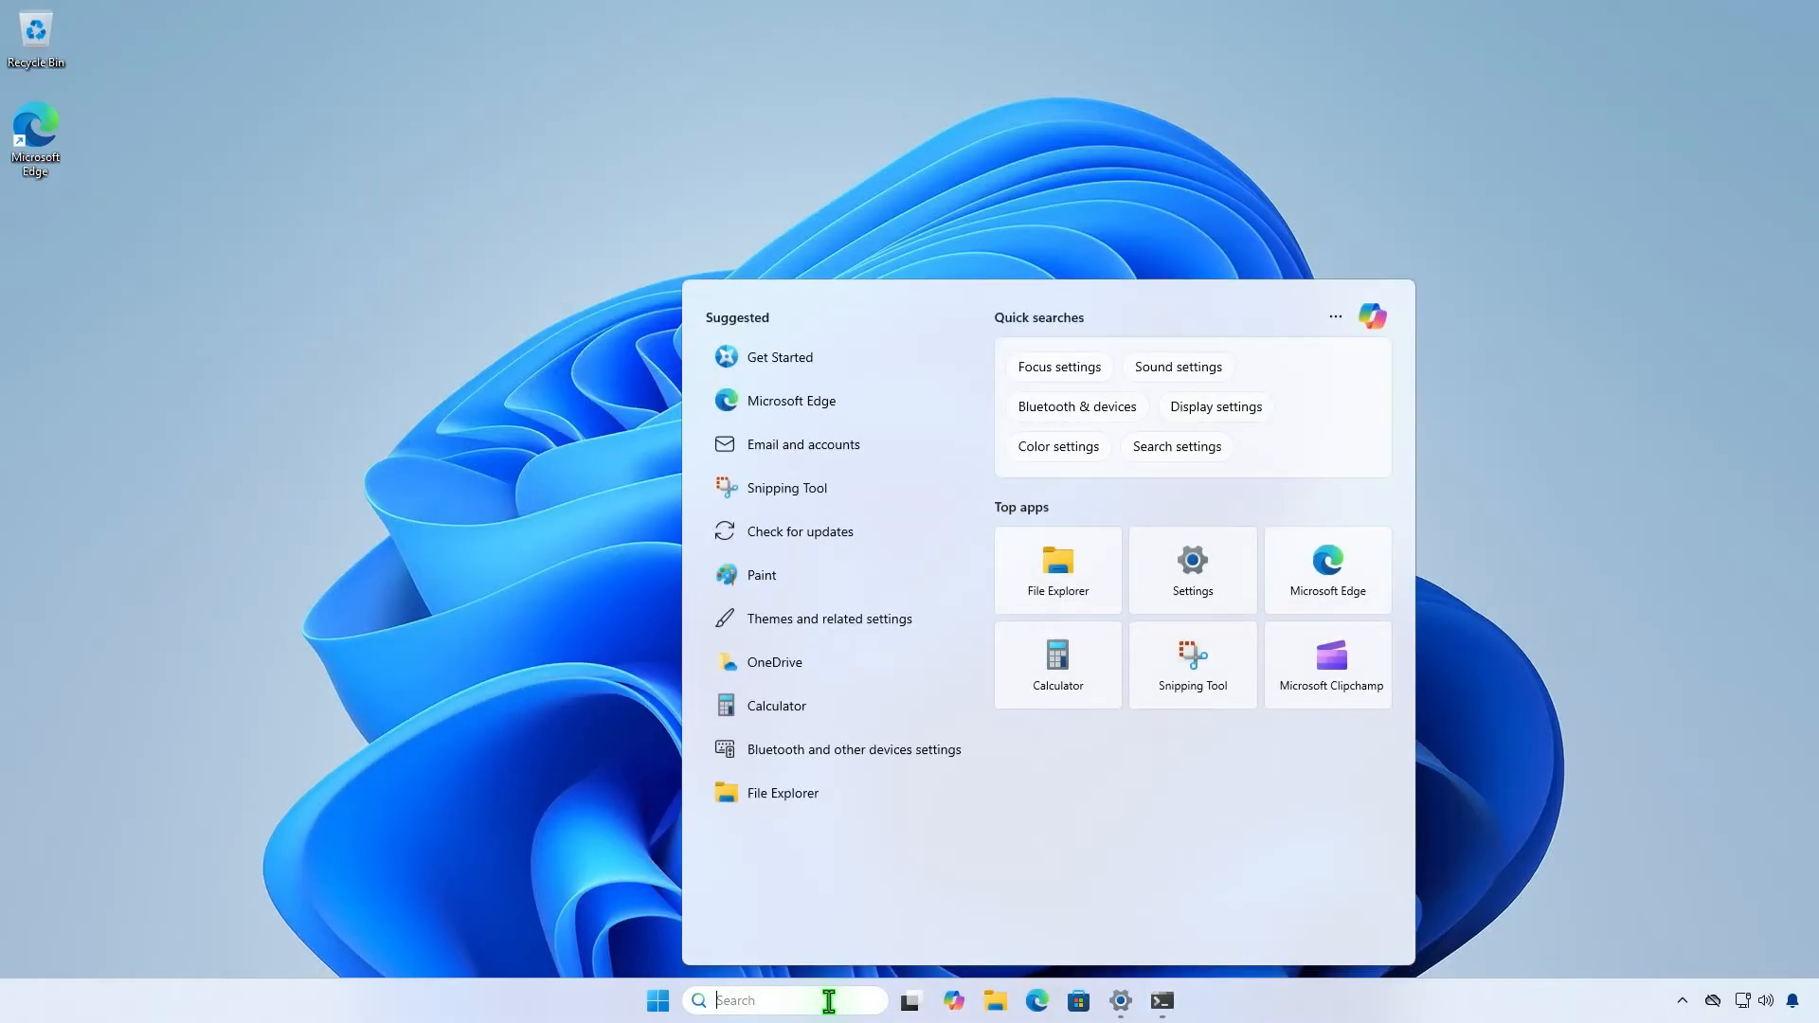
pyautogui.write('opti')
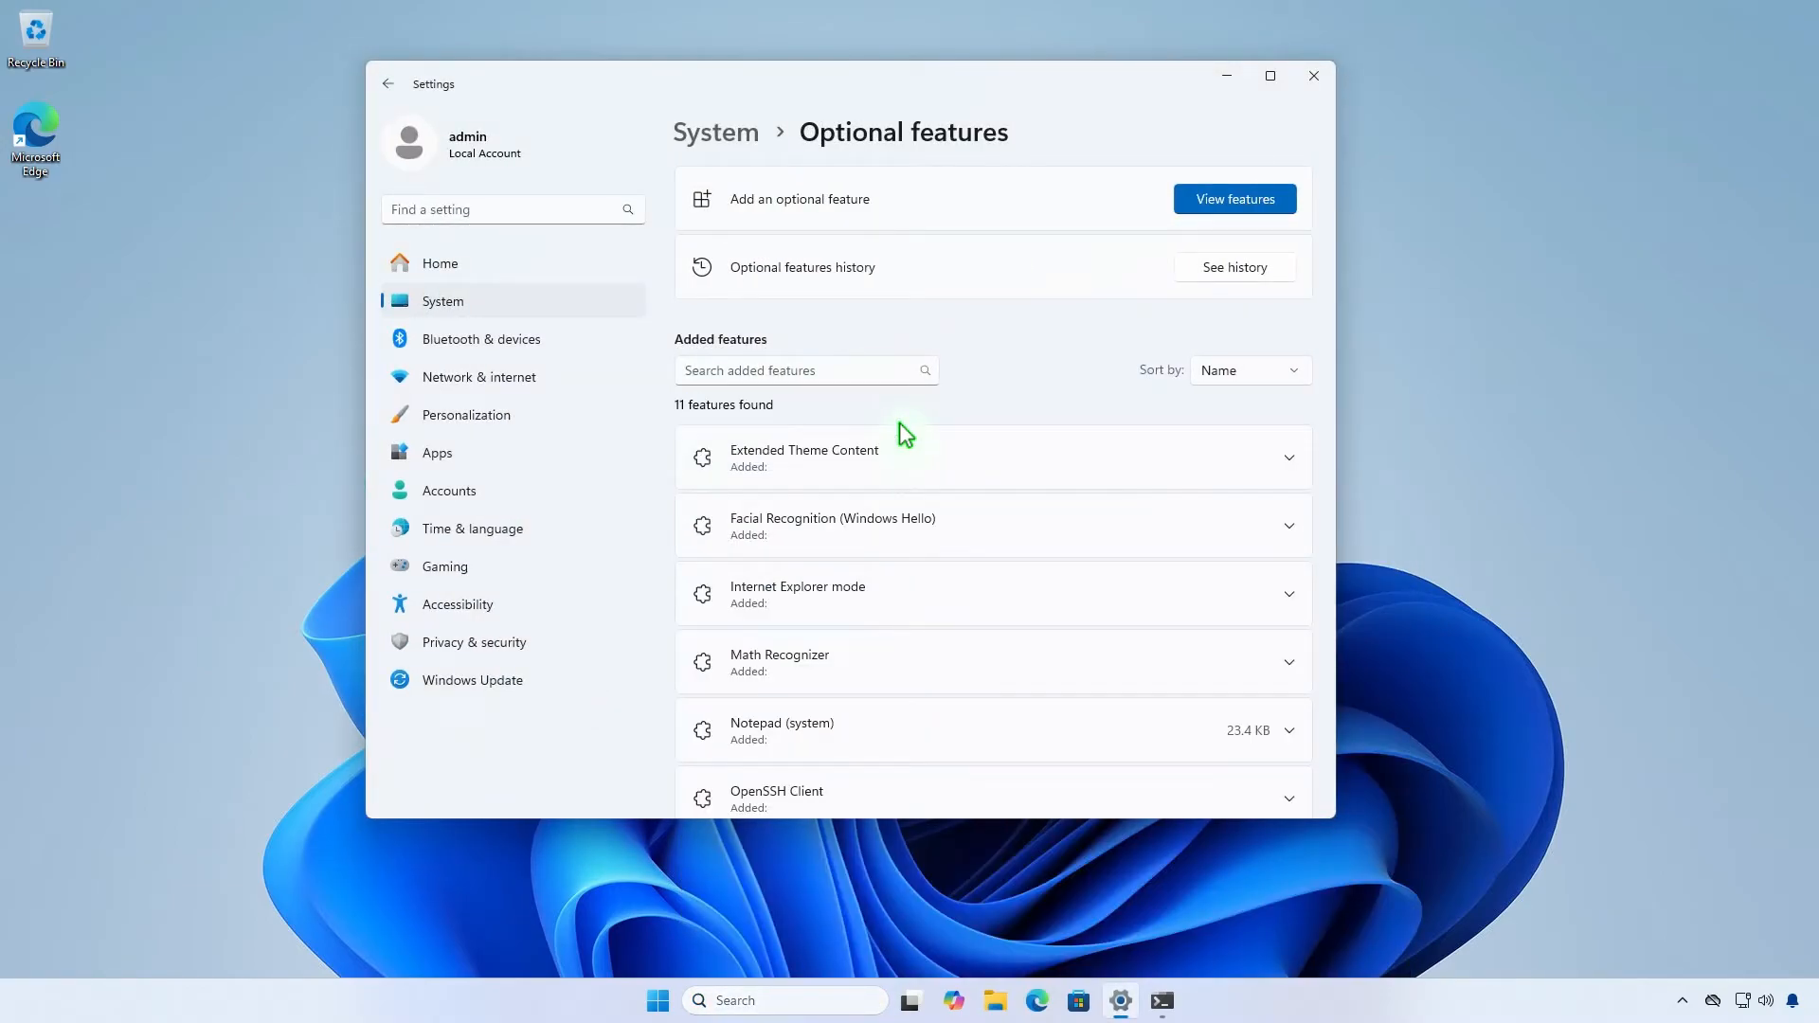
pyautogui.moveTo(1269, 224)
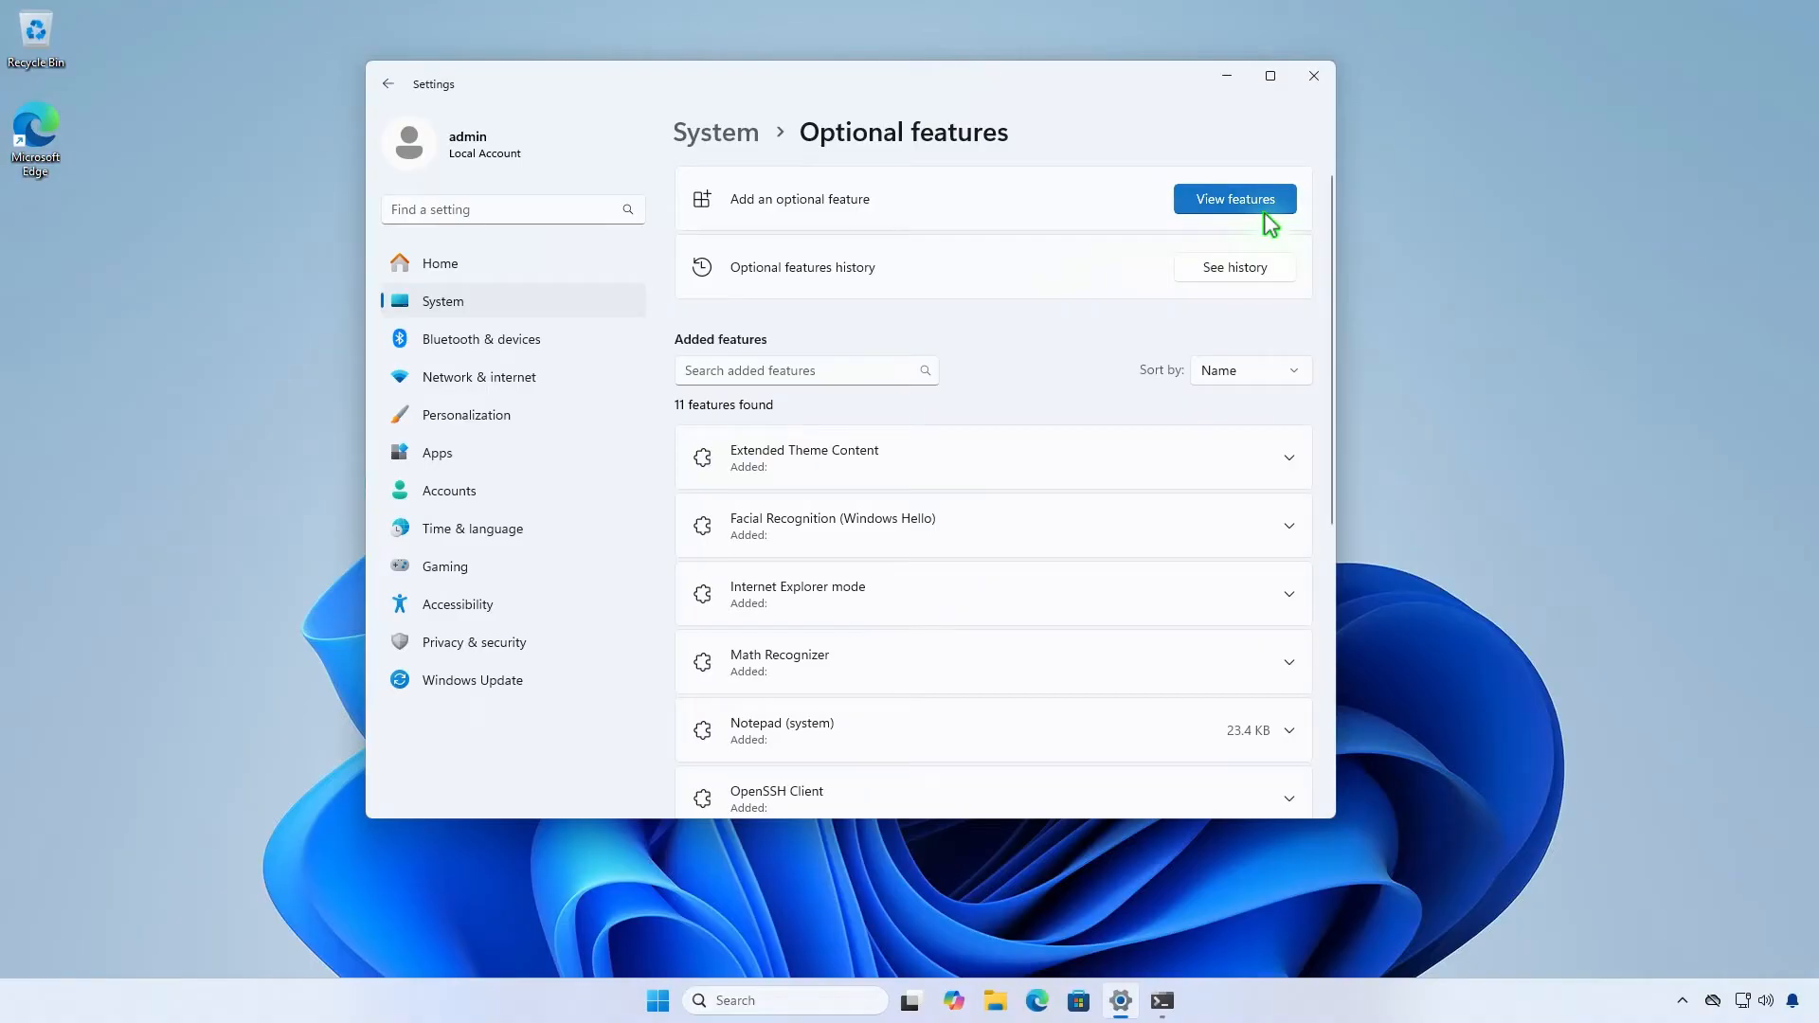
# In View features, search 'wmic', tick the WMIC checkbox and continue with Next.
pyautogui.click(1233, 198)
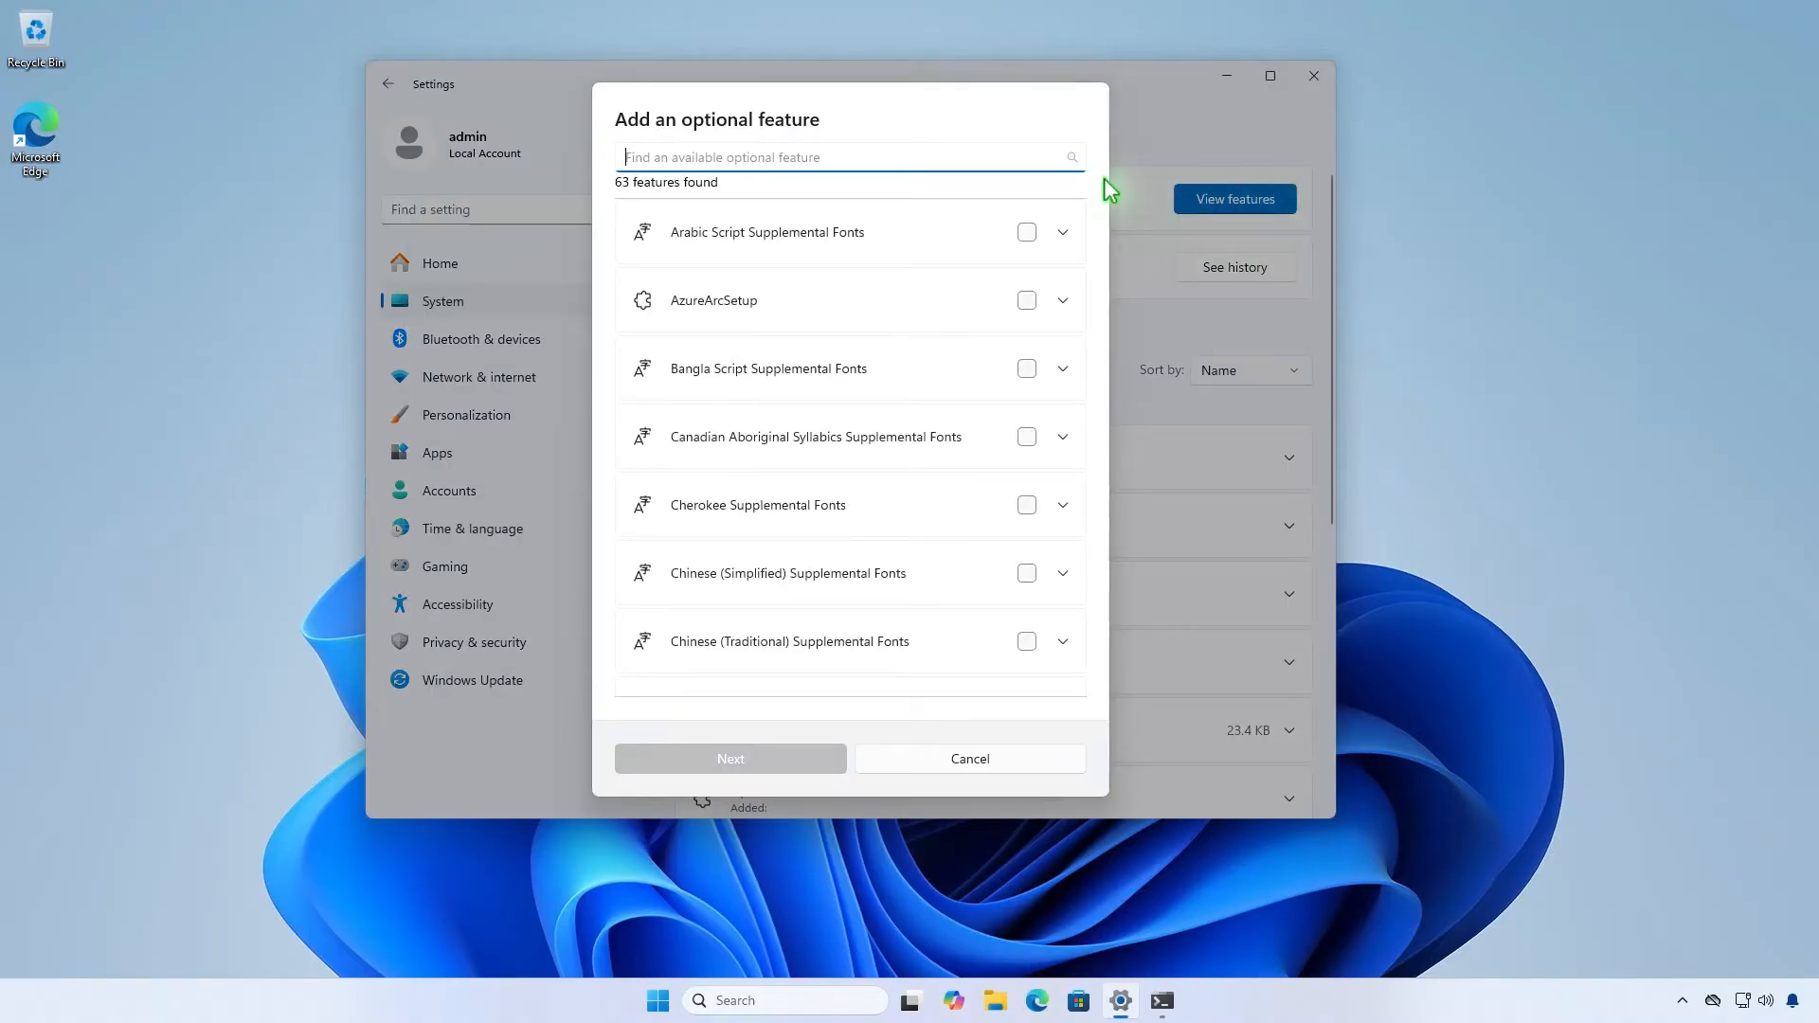
pyautogui.write('wm')
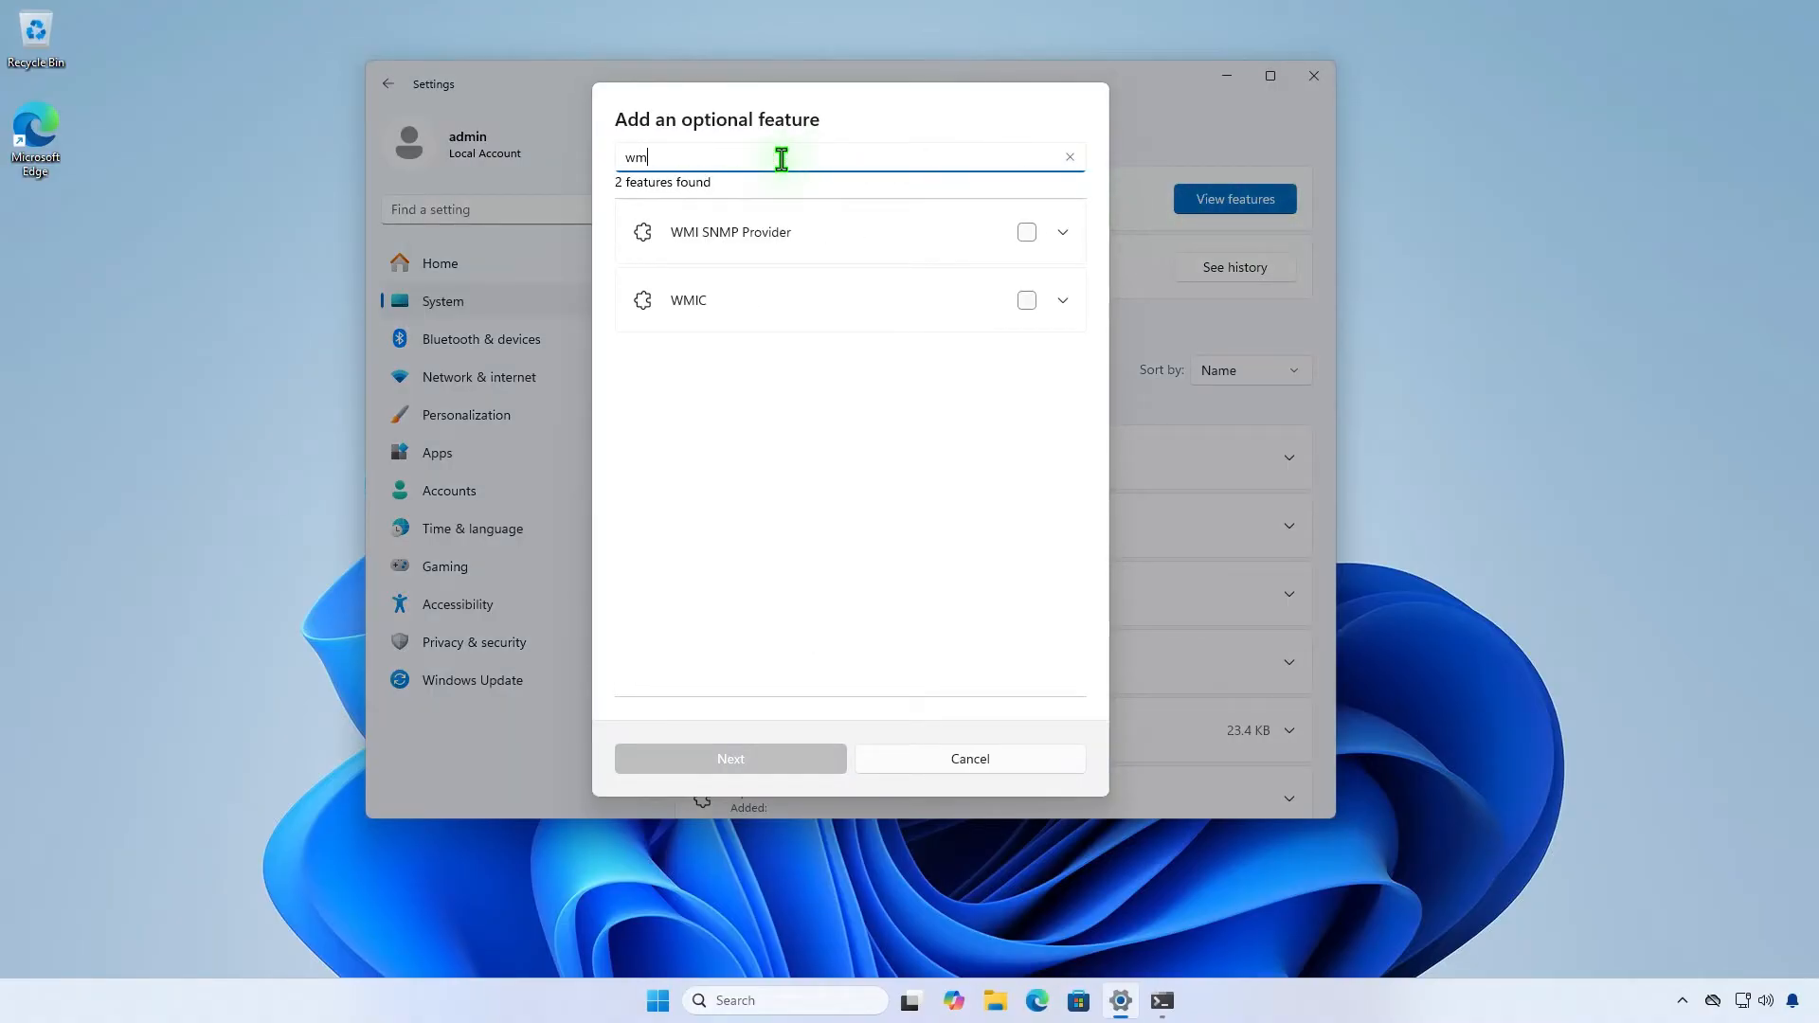
pyautogui.write('ic')
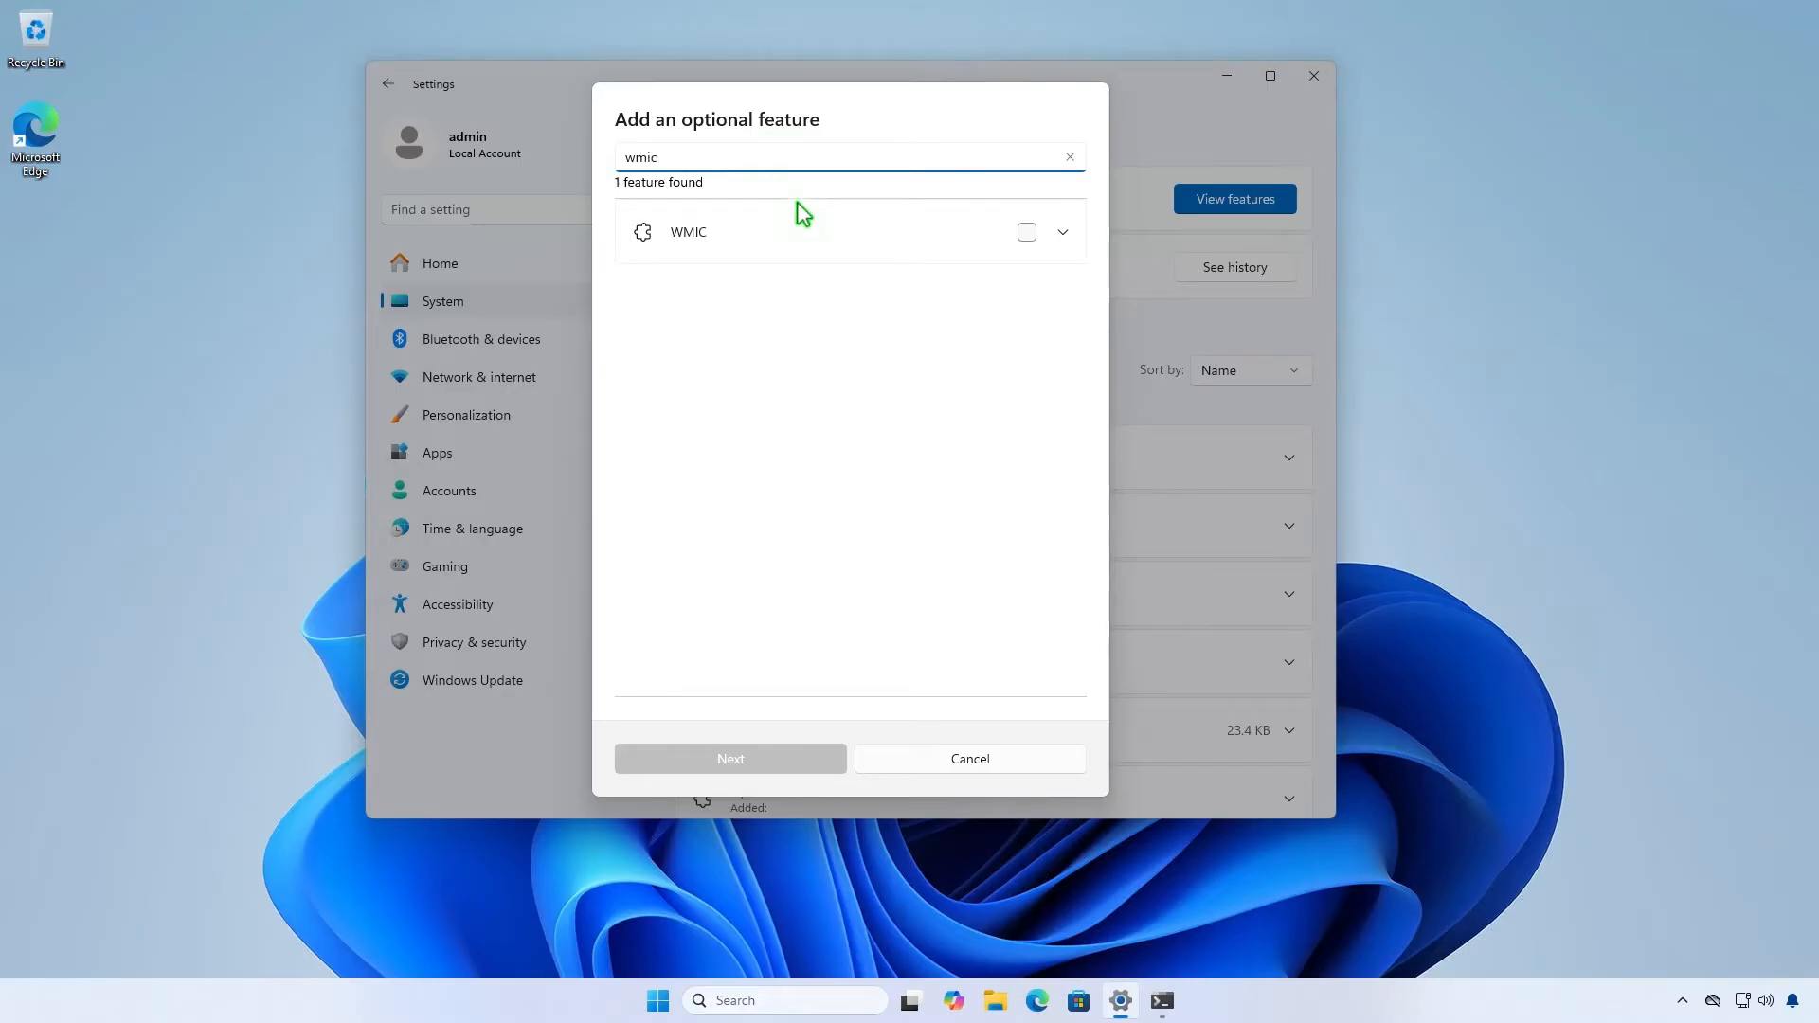
pyautogui.click(1025, 232)
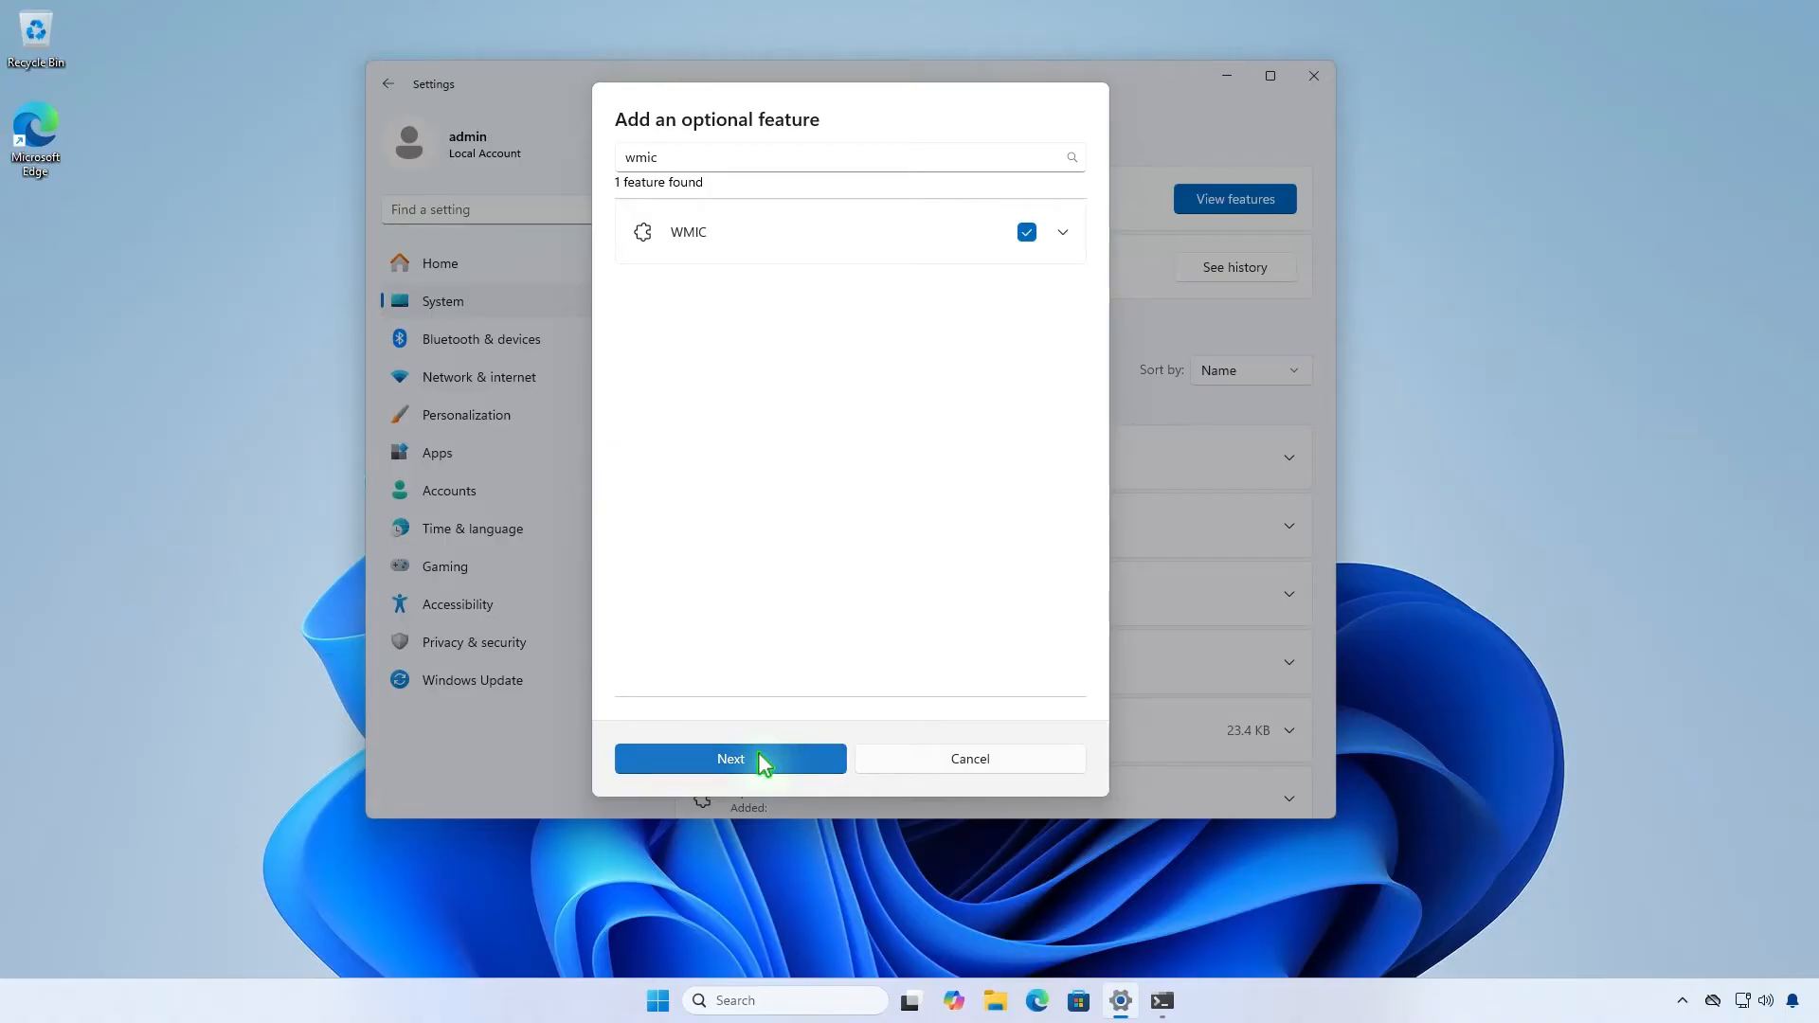
pyautogui.click(729, 758)
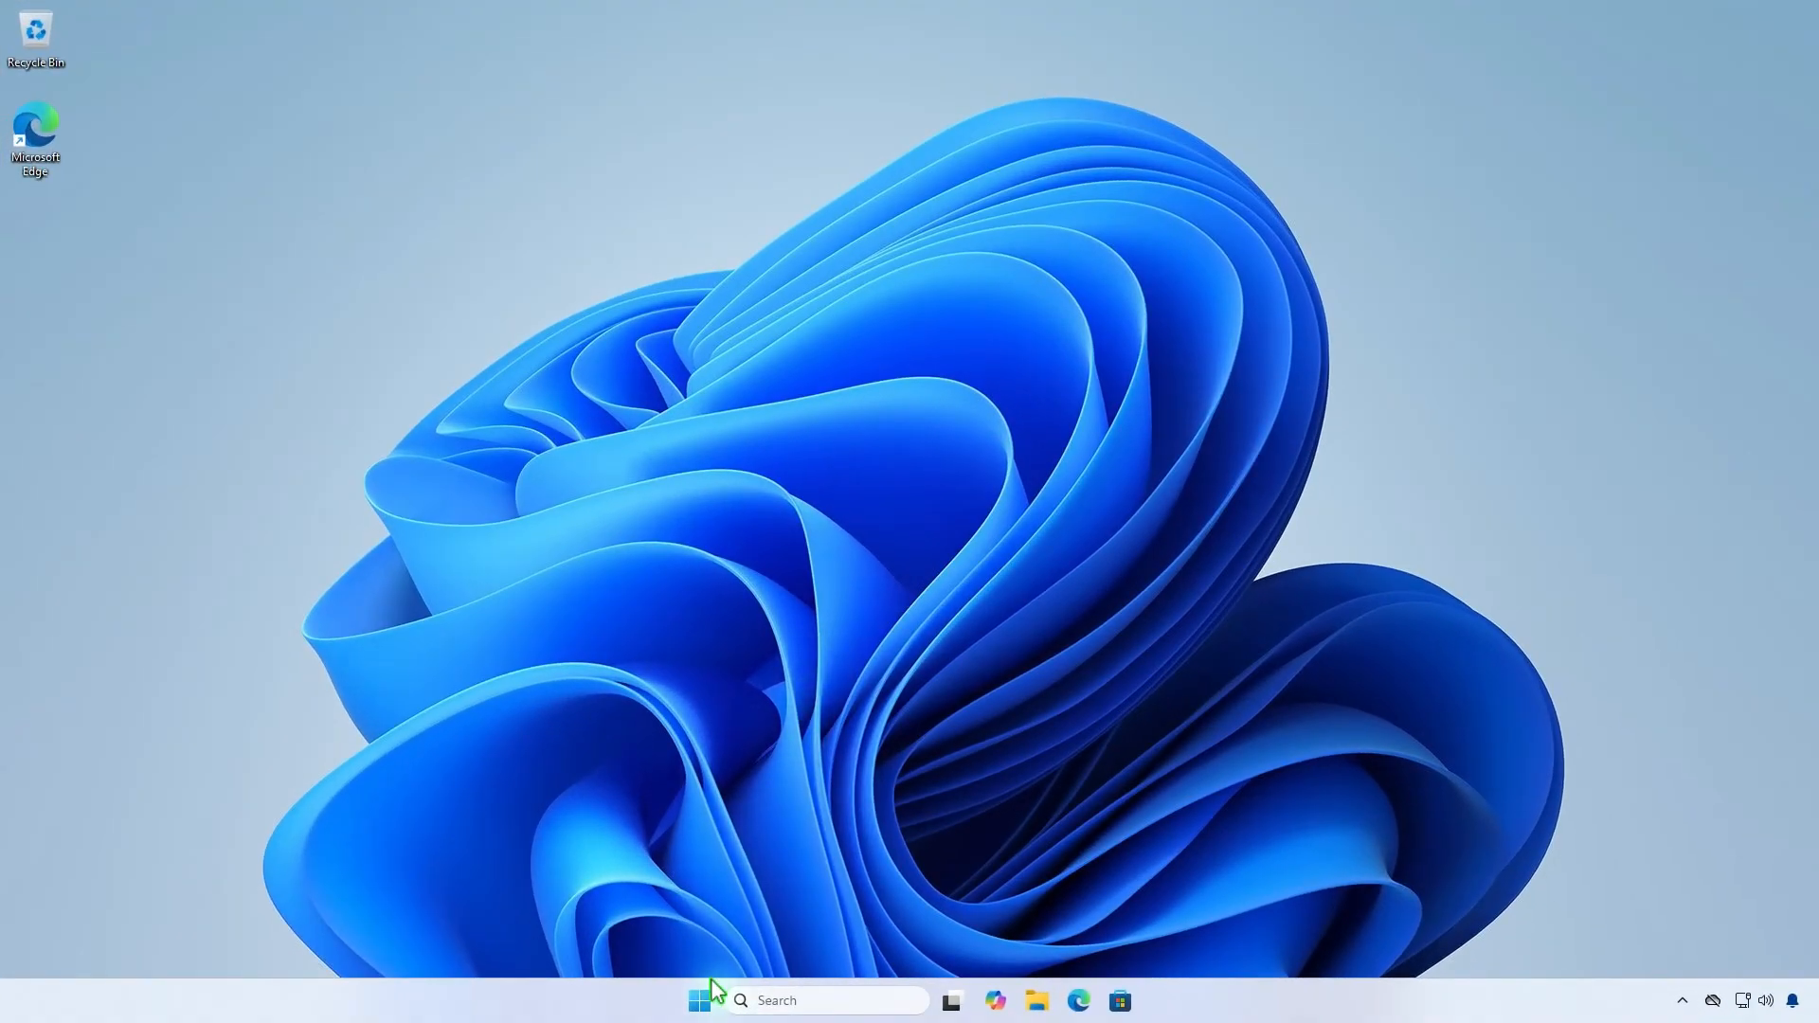
# In a new admin terminal run DISM /Online /Add-Capability /CapabilityName:WMIC~~~~ to completion, then close it.
pyautogui.rightClick(699, 1000)
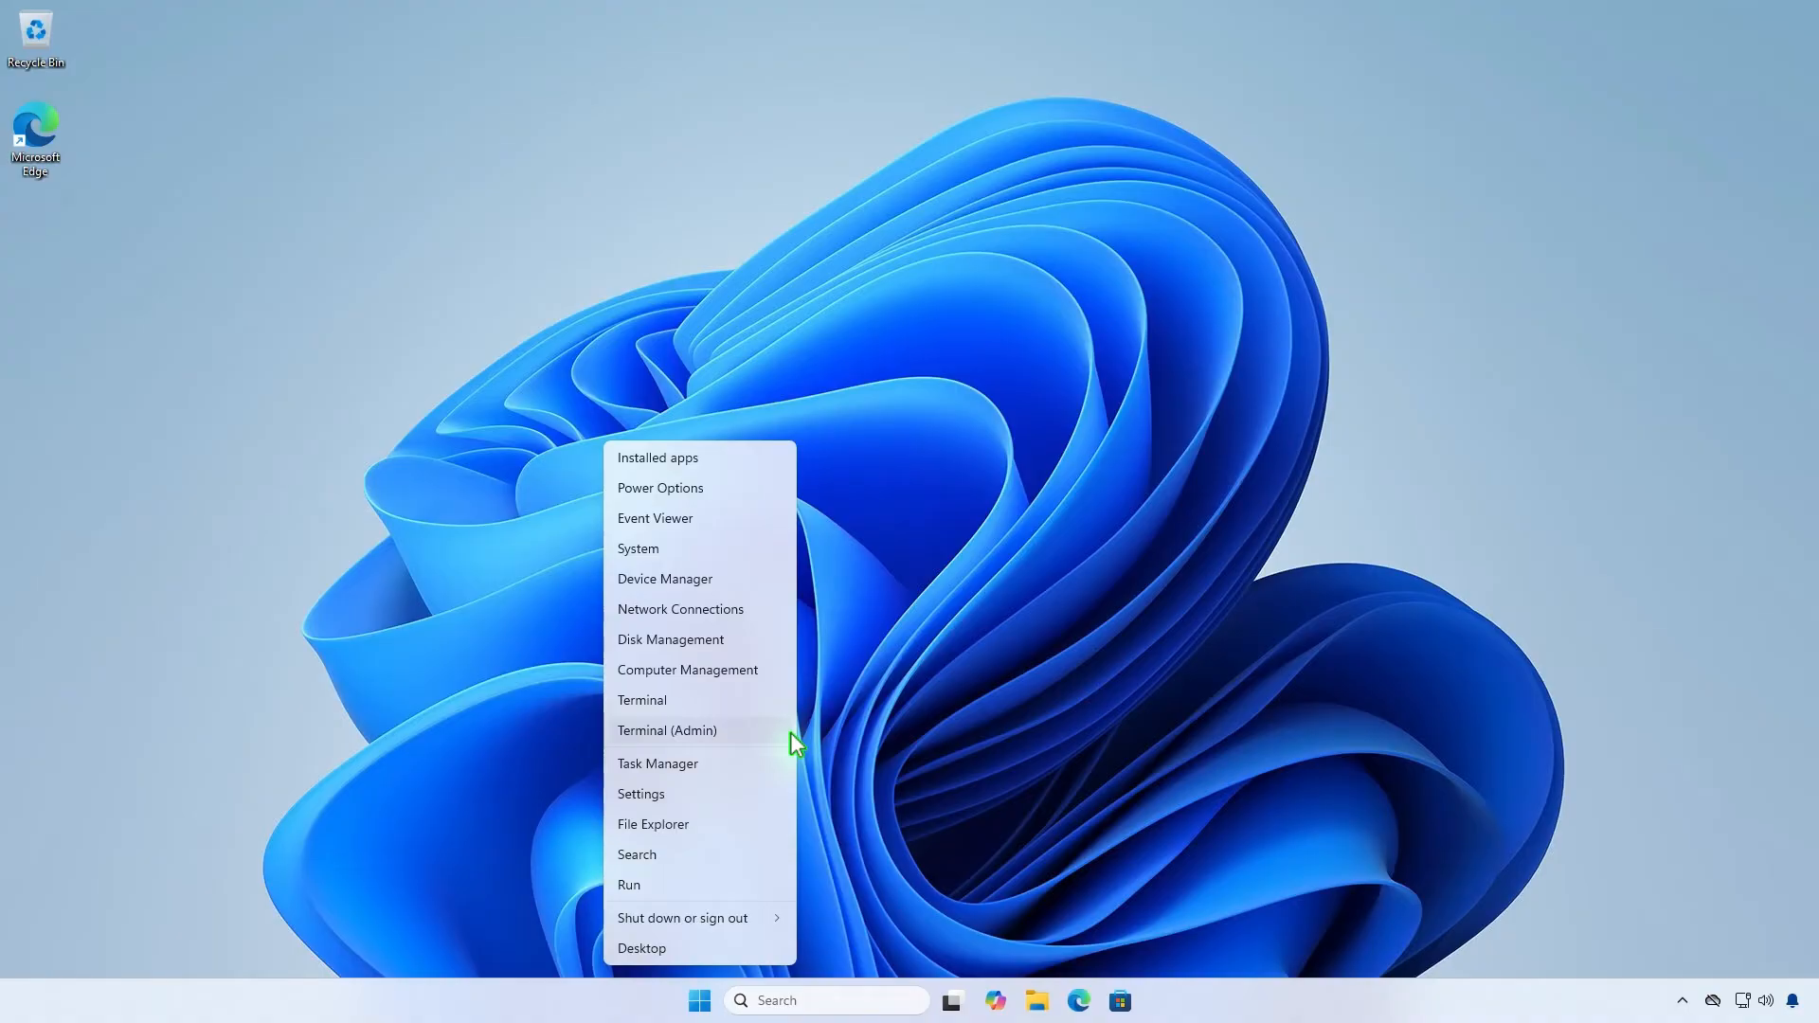
pyautogui.click(666, 729)
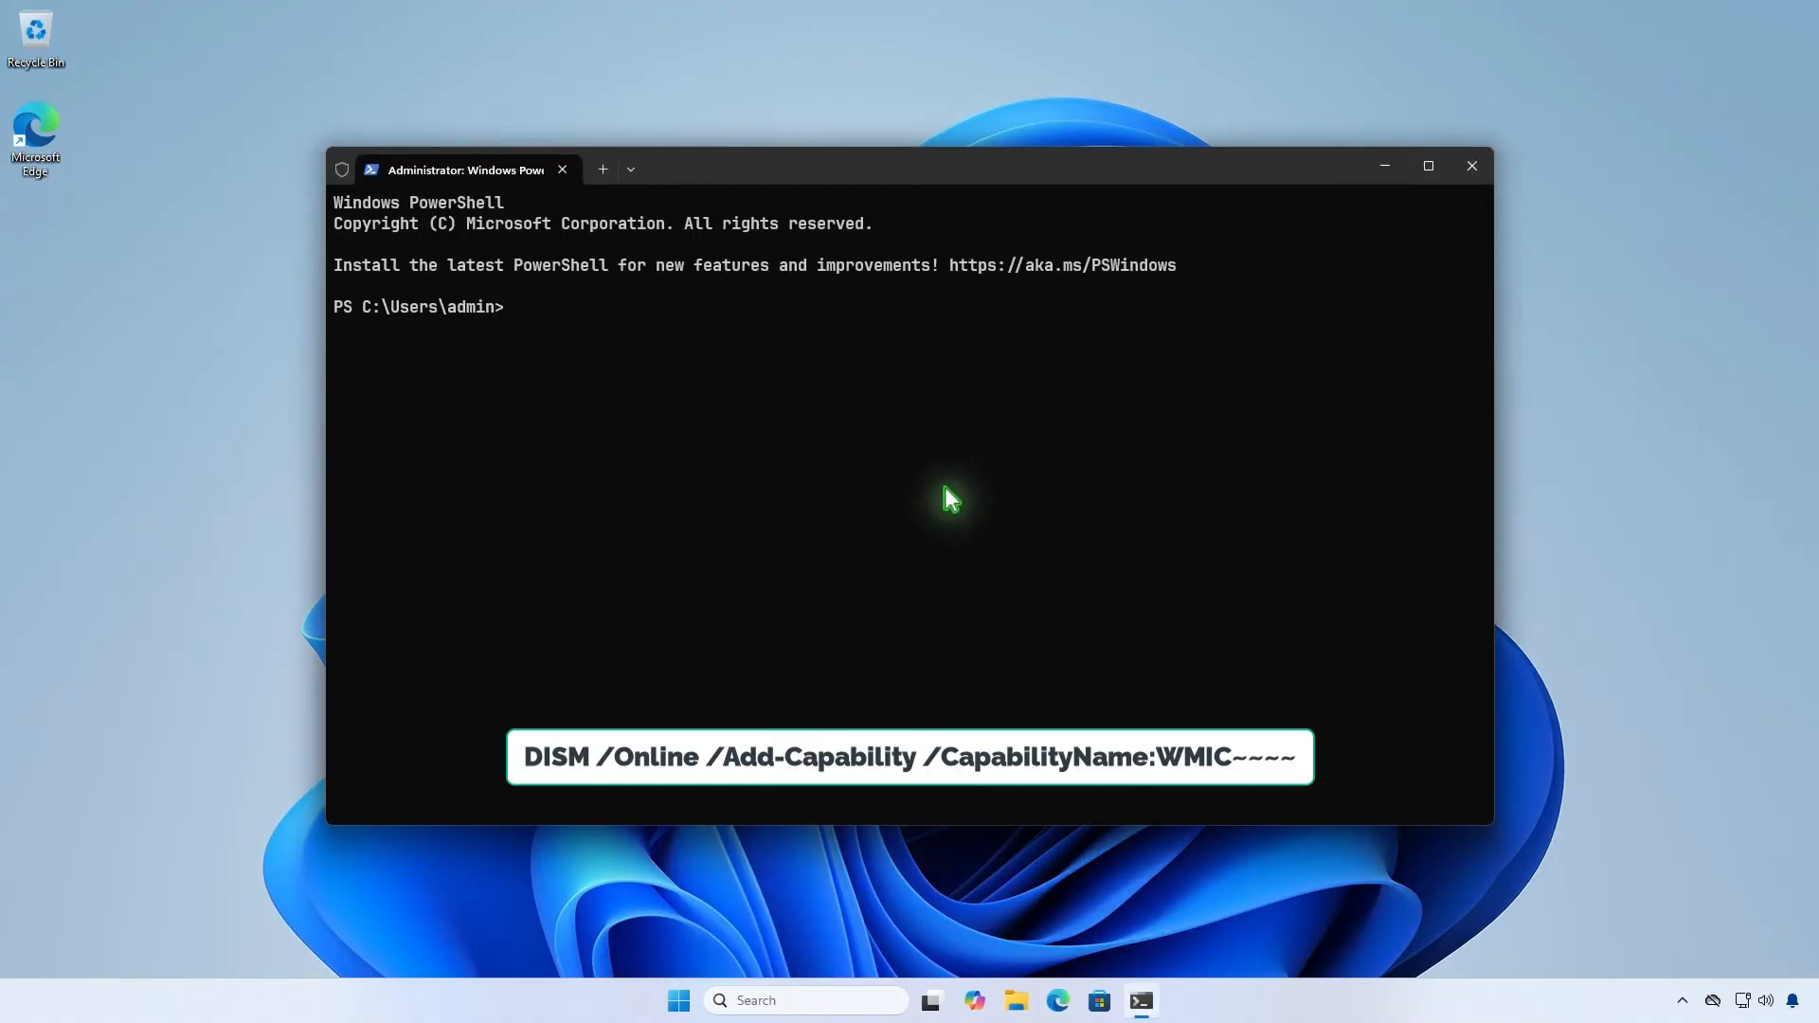
pyautogui.write('DISM /Online /Add-Capability /CapabilityName:WMIC~~~~')
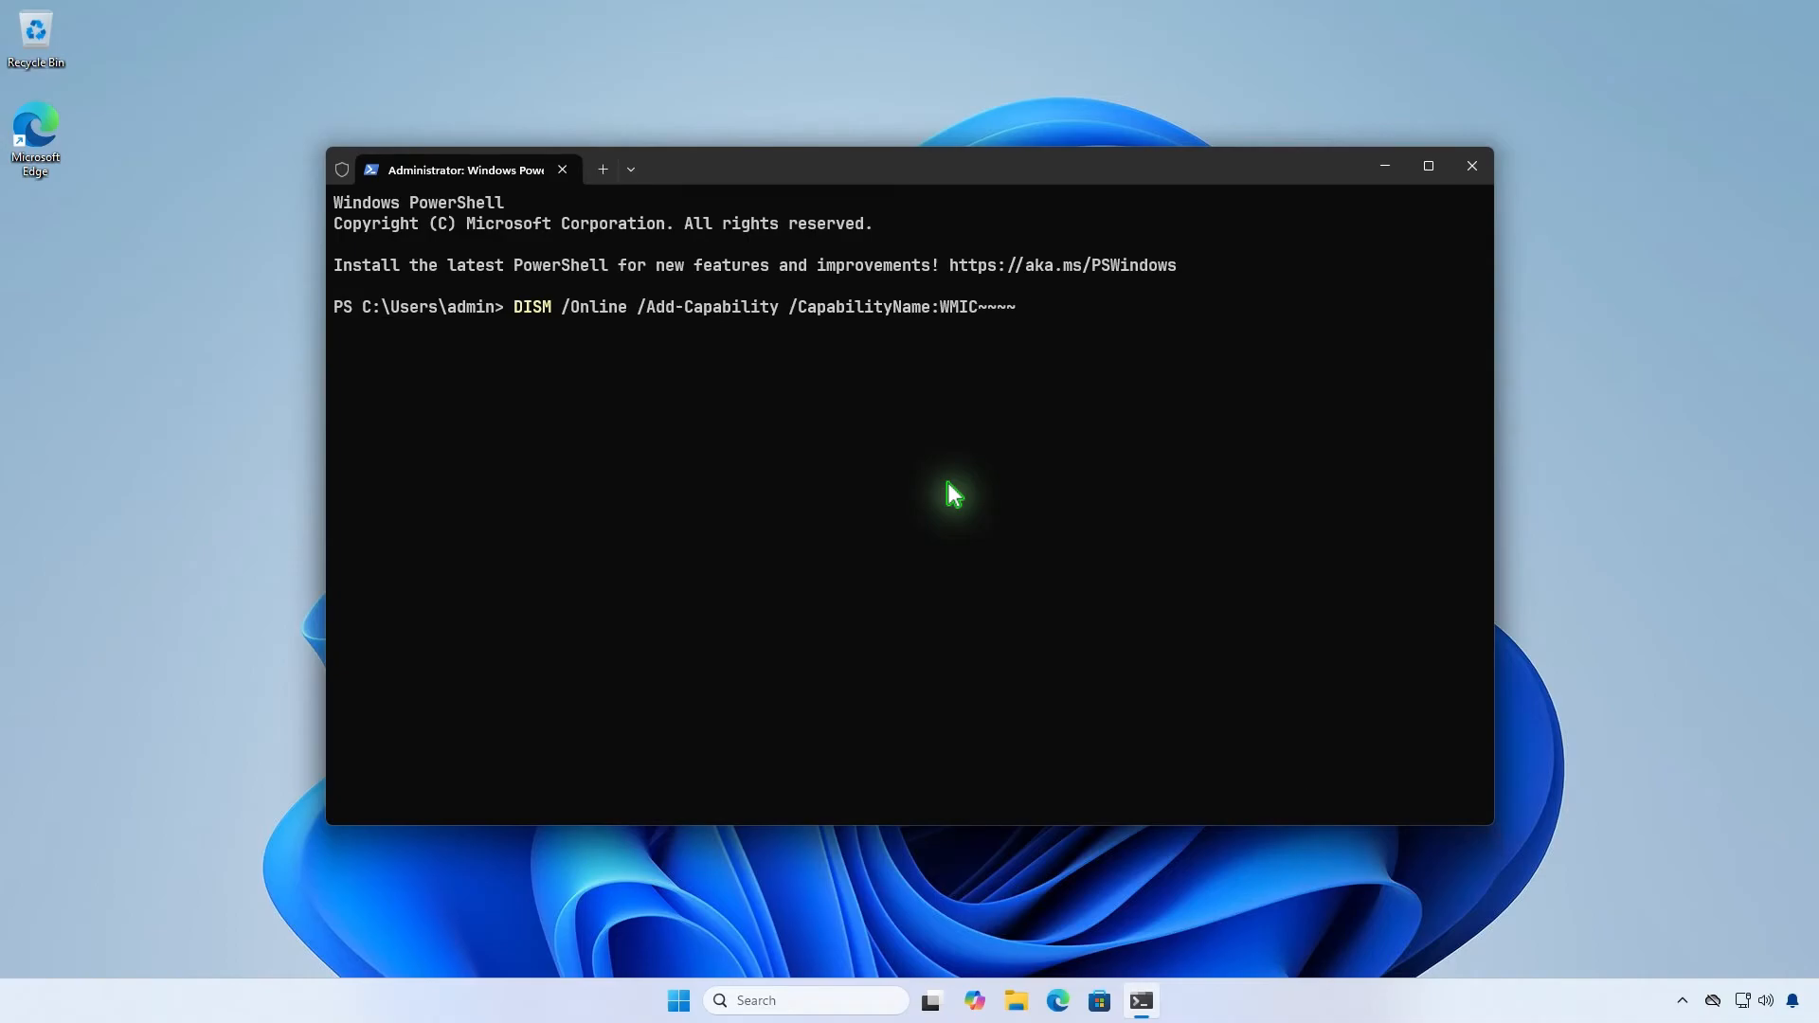
pyautogui.press('Return')
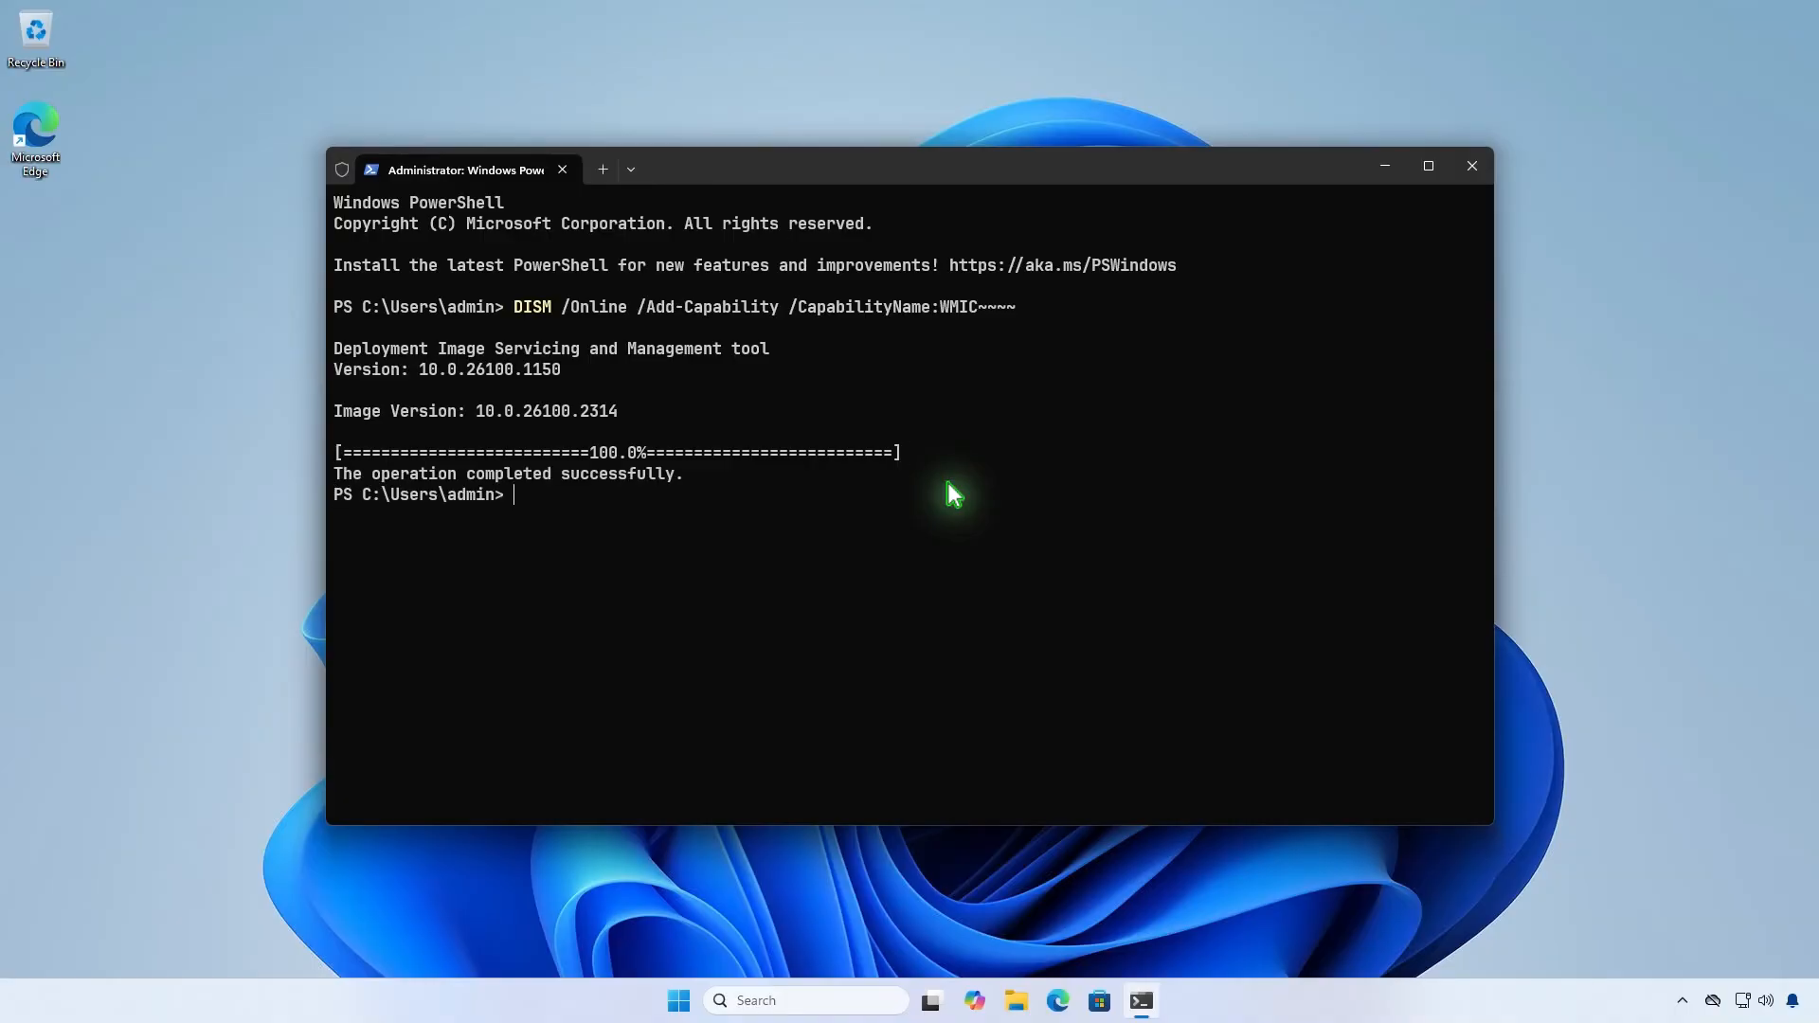
pyautogui.moveTo(1472, 167)
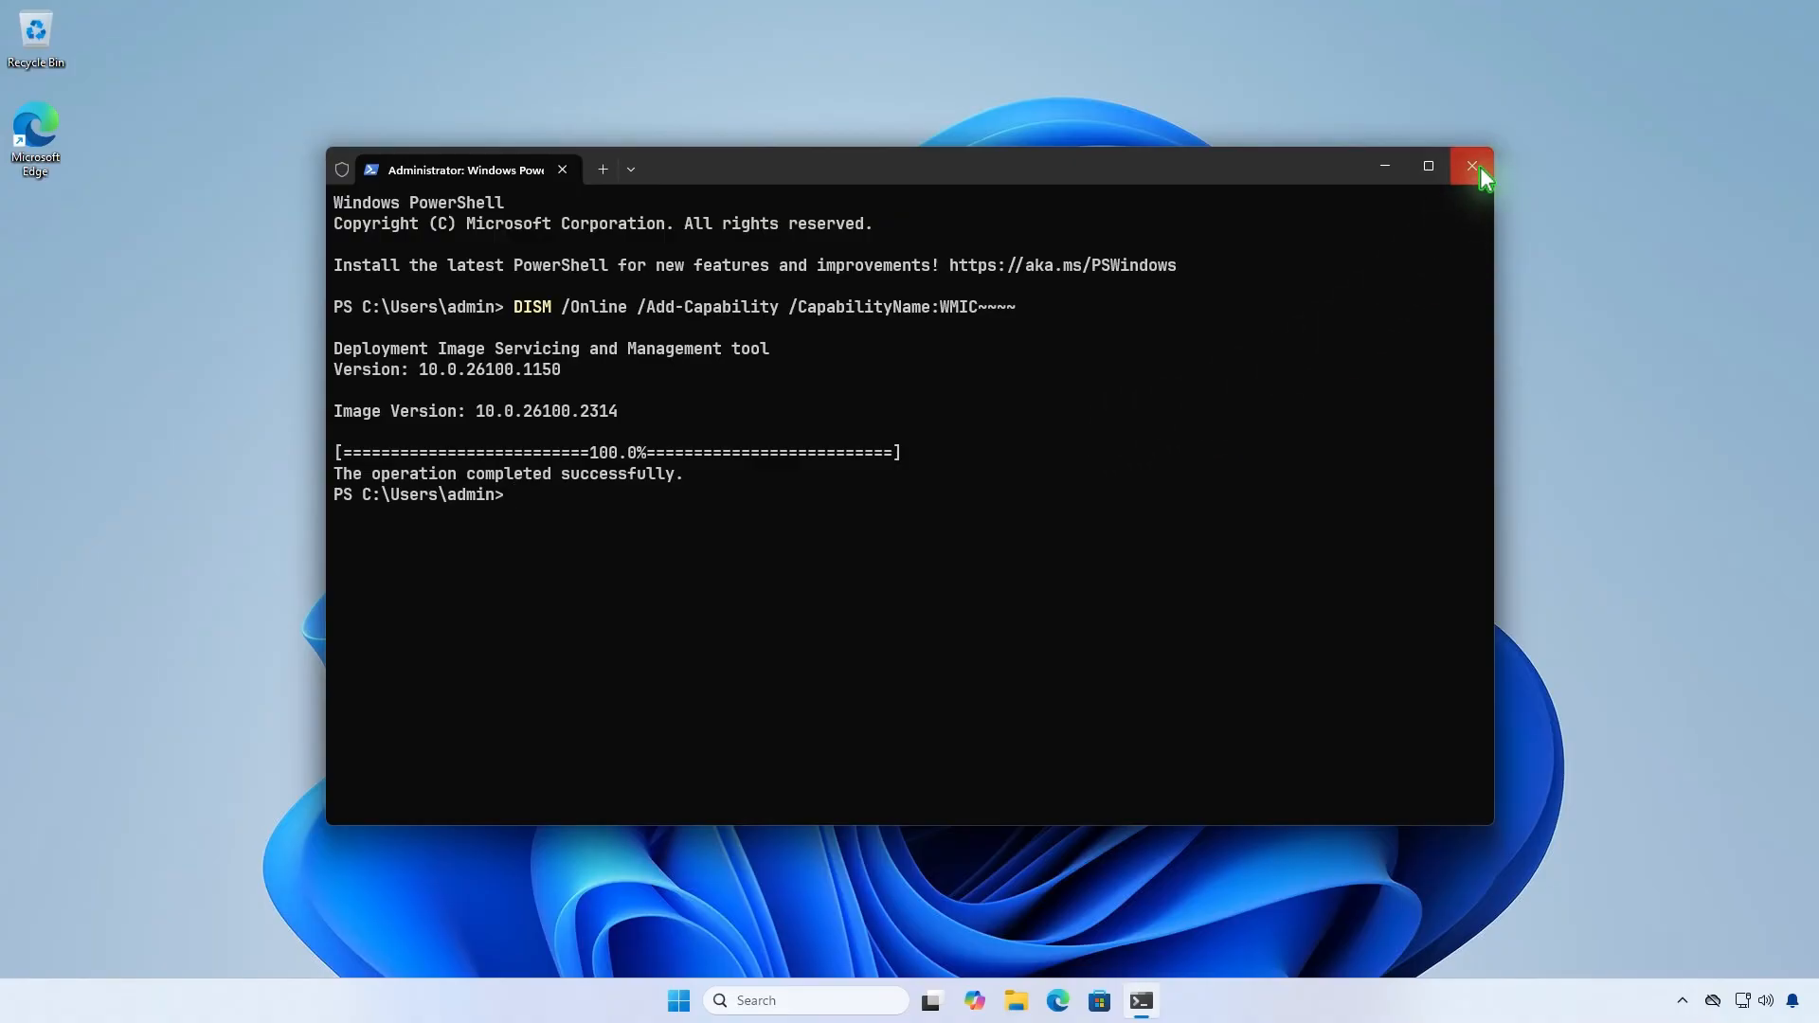
pyautogui.click(1470, 167)
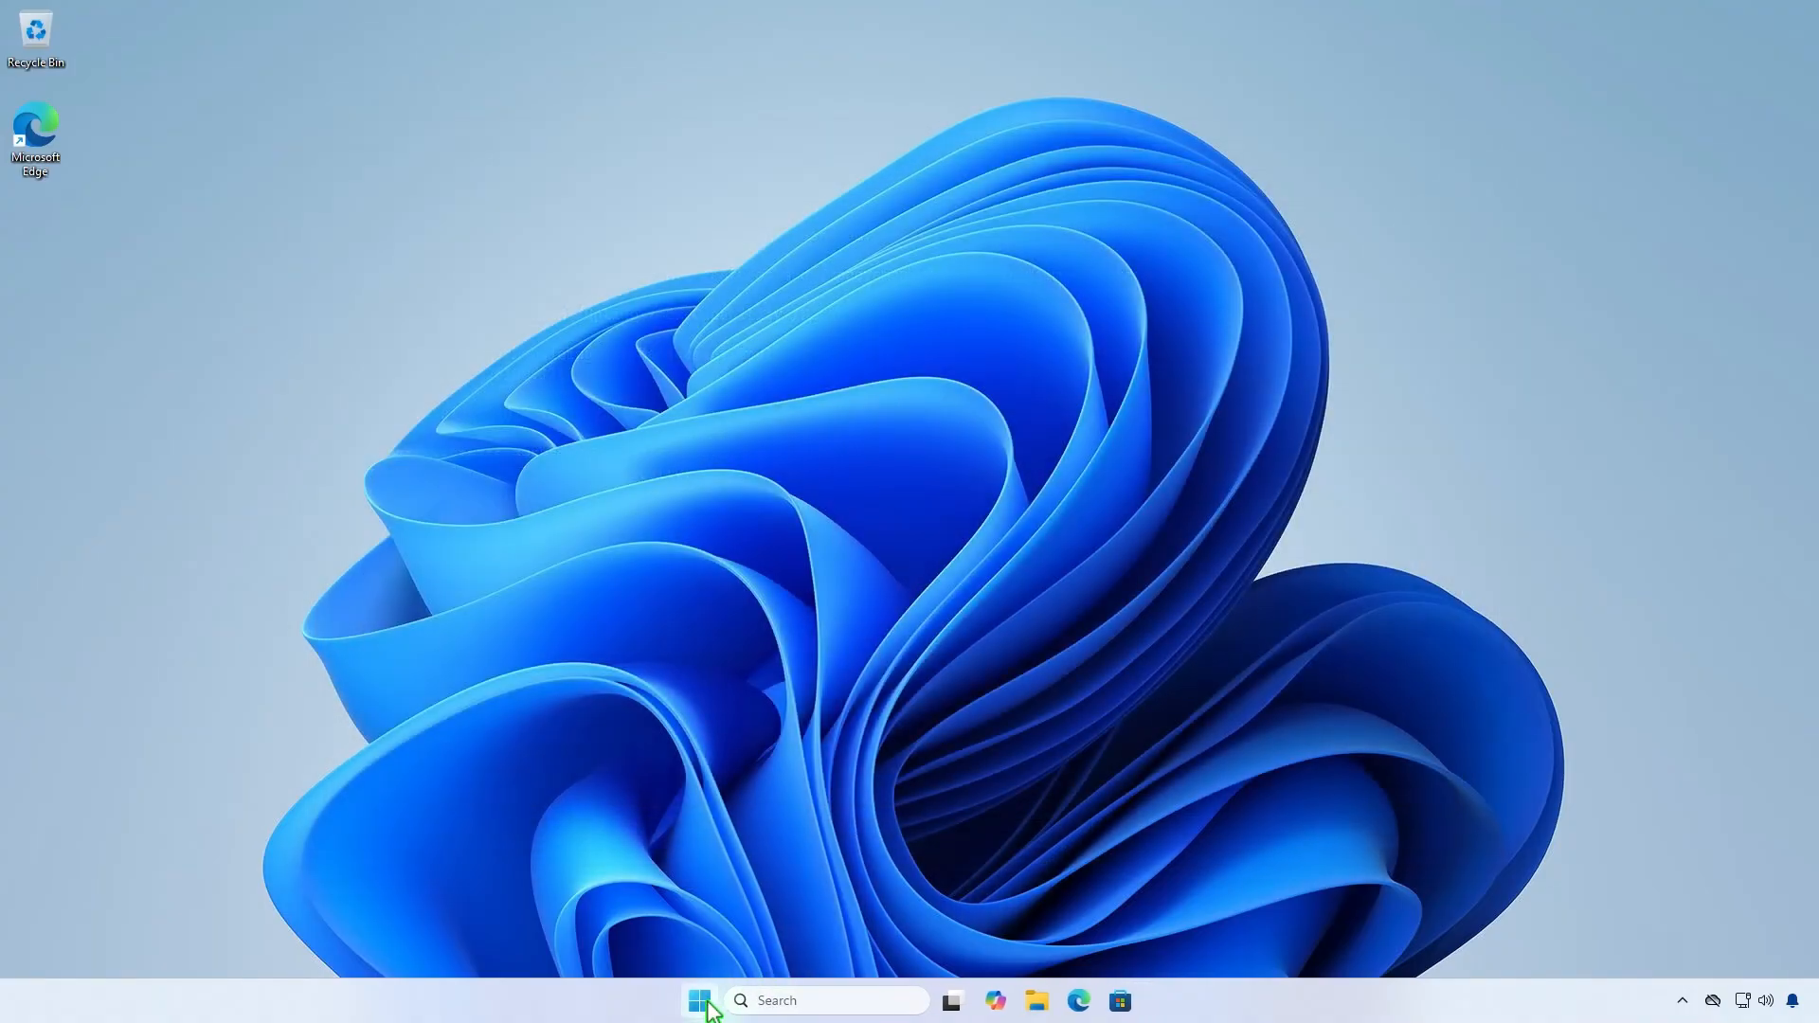
# In a fresh admin terminal run wmic /? to display its global switches help.
pyautogui.rightClick(699, 1000)
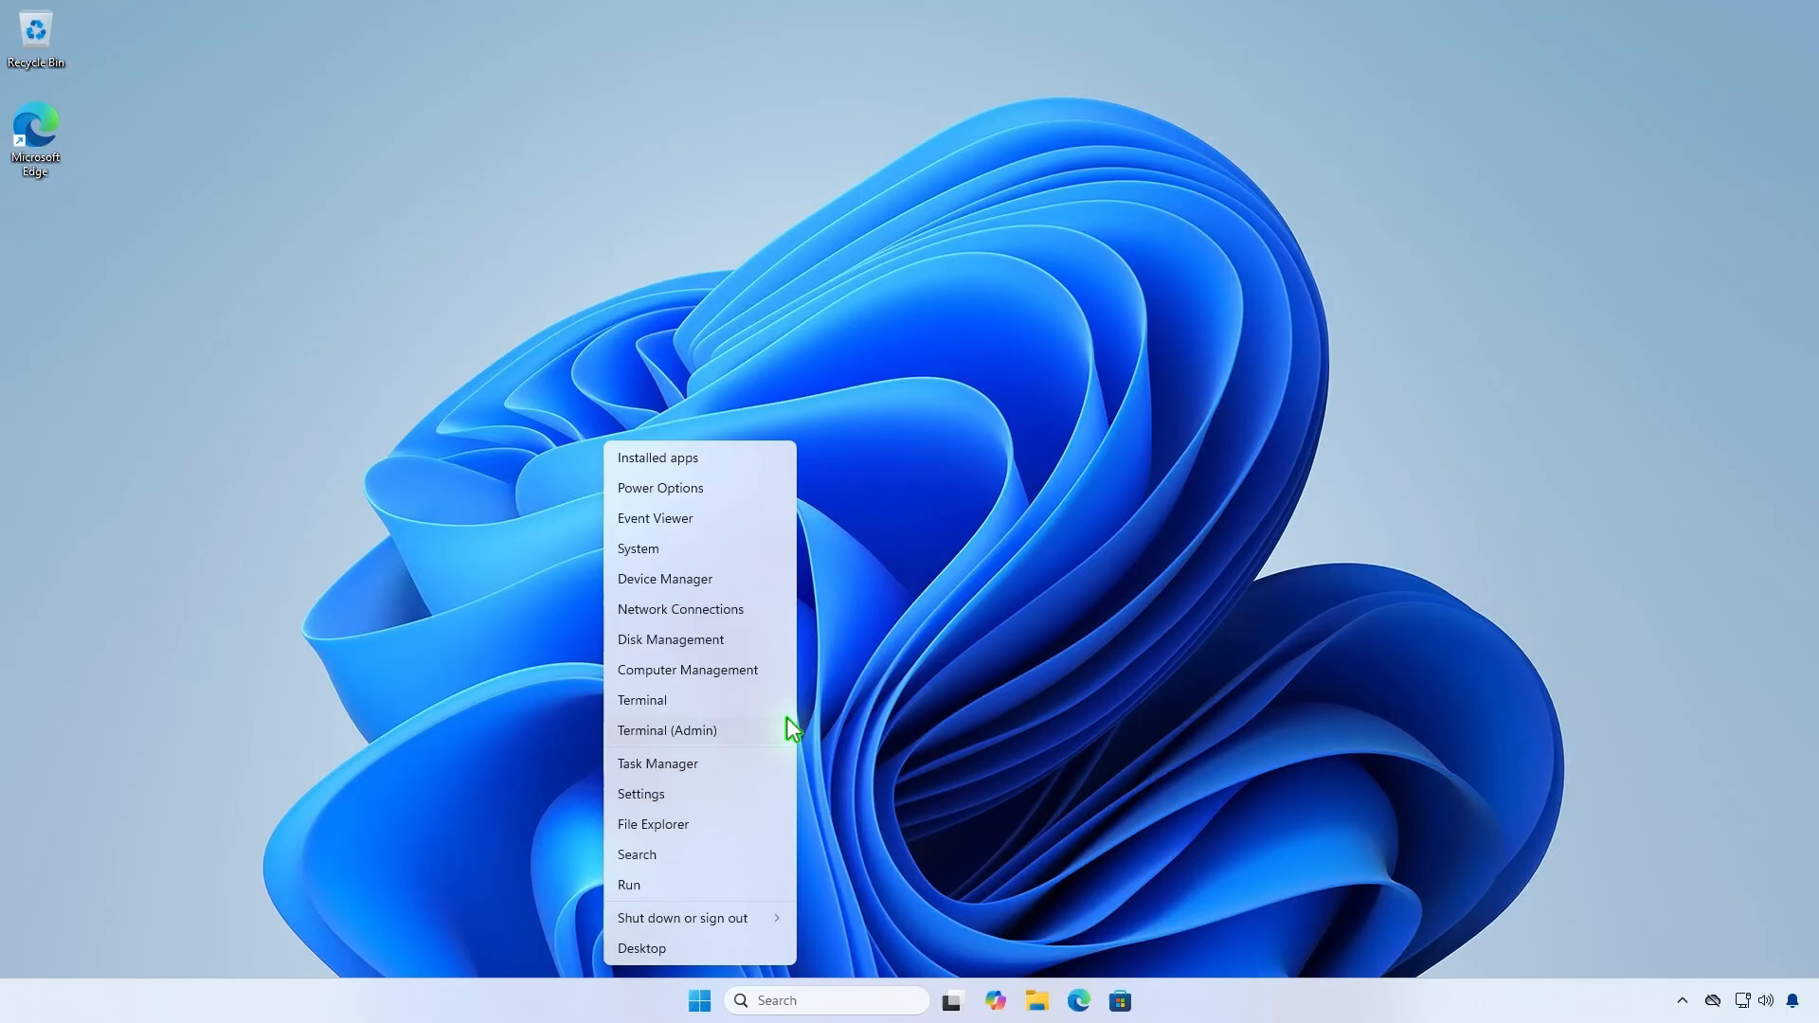
pyautogui.click(667, 730)
pyautogui.write('wmic')
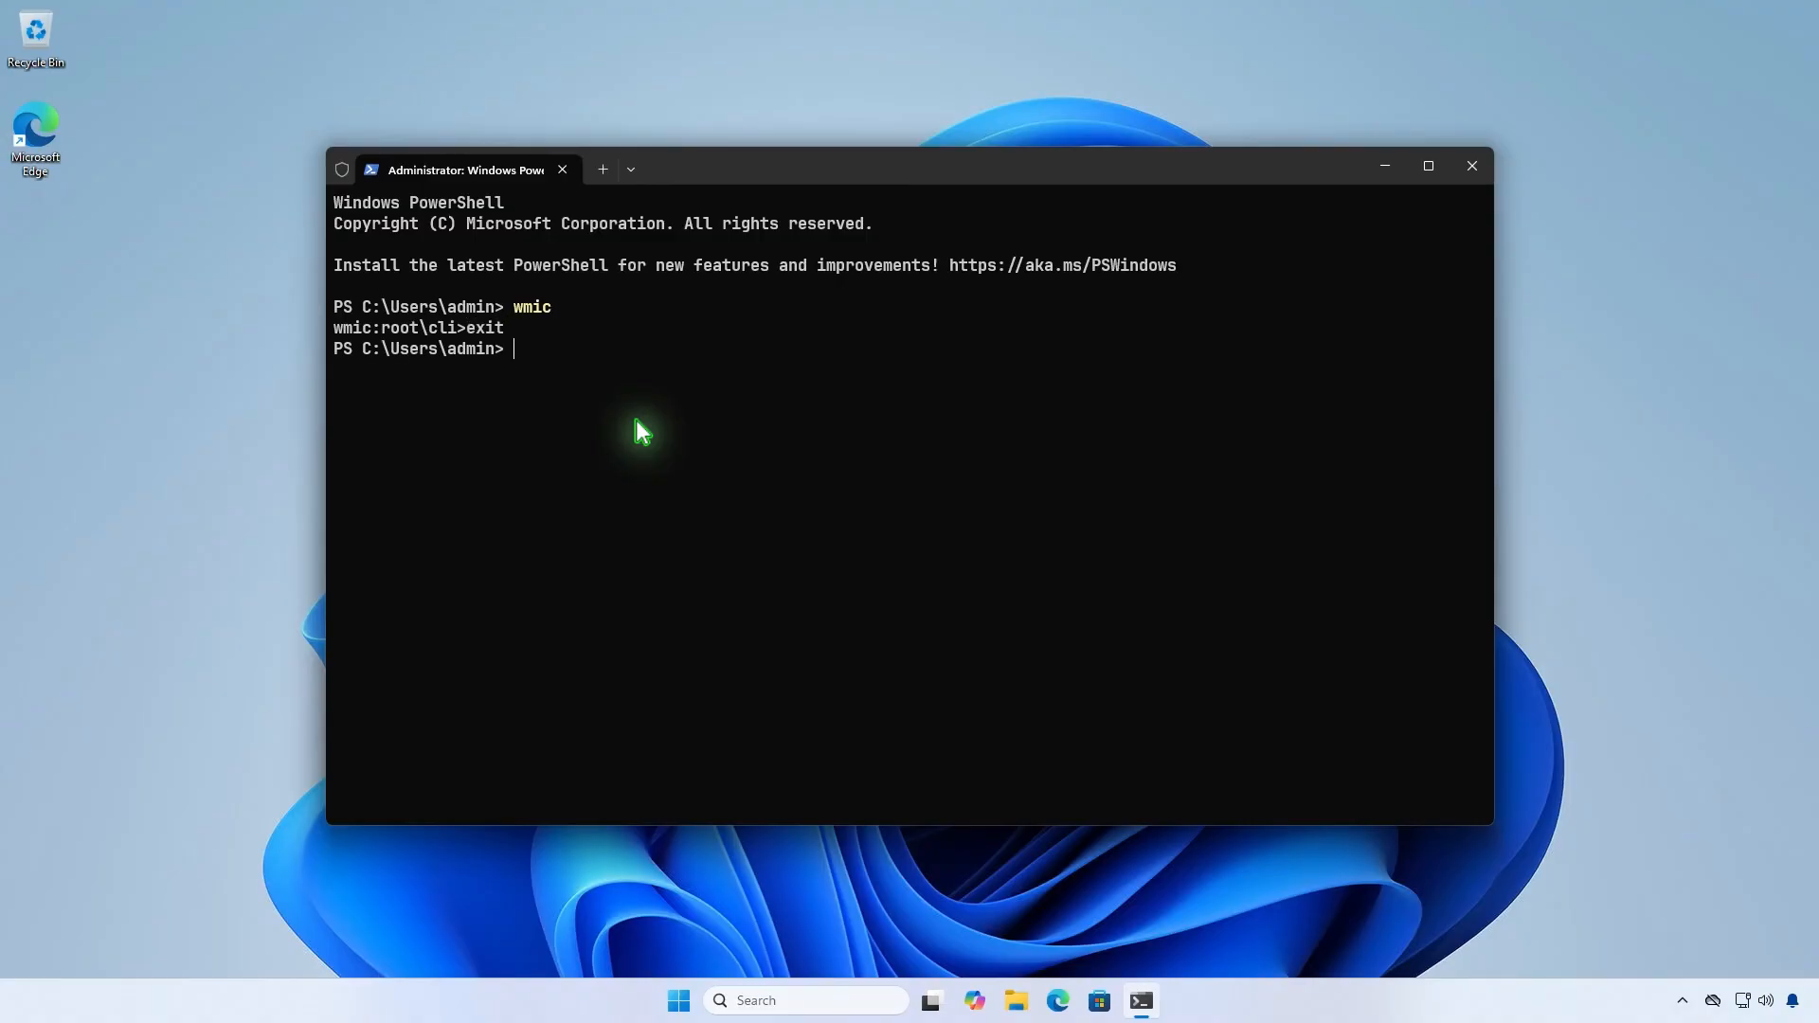
pyautogui.press('Return')
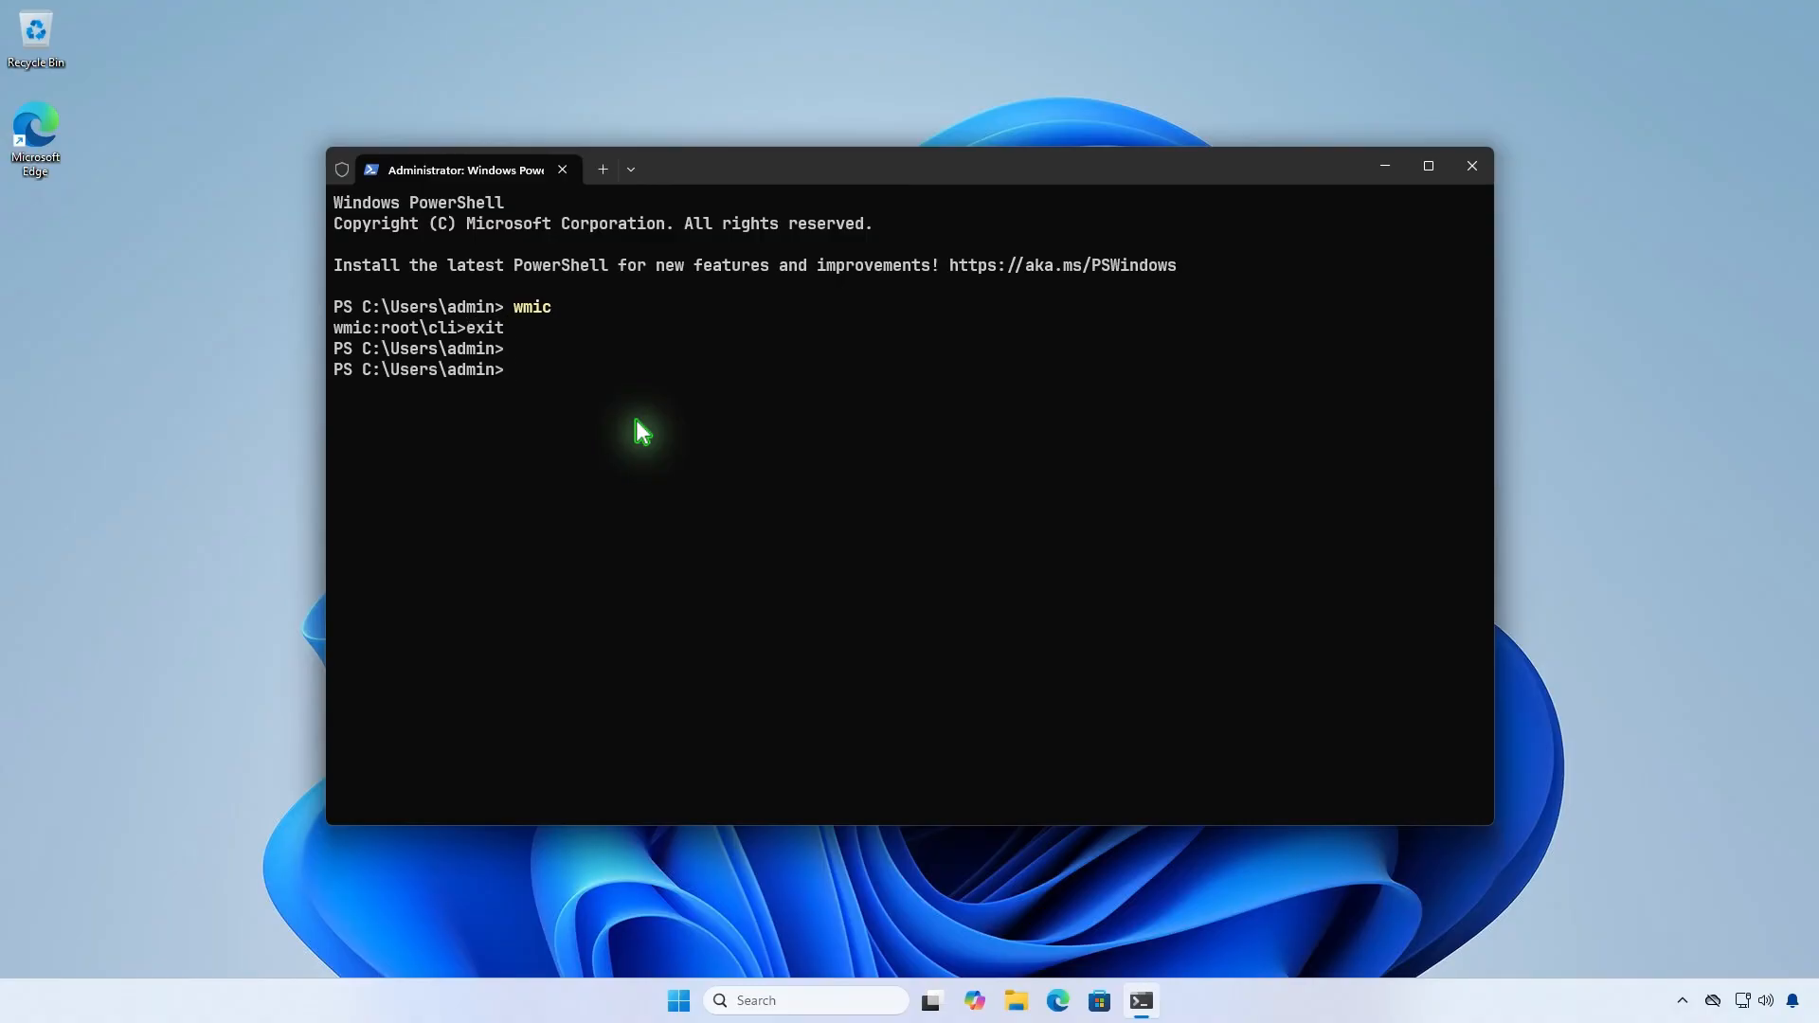
pyautogui.write('wmic /?')
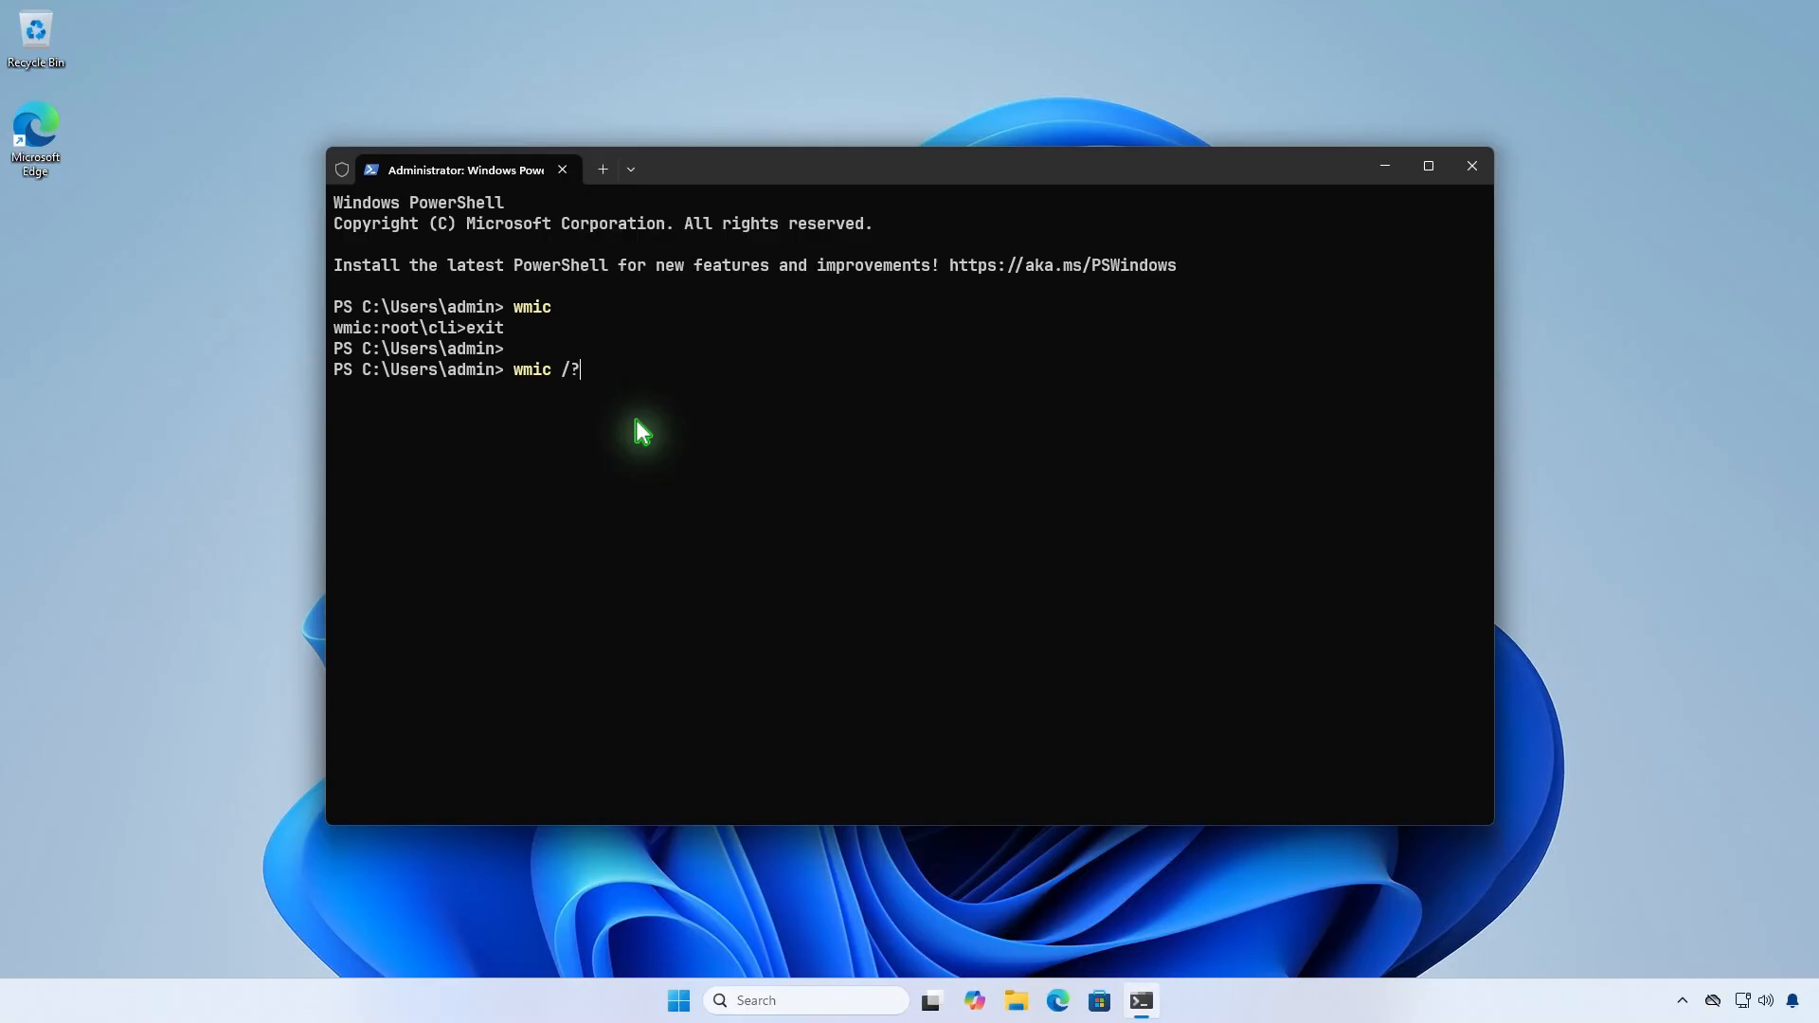
pyautogui.press('Return')
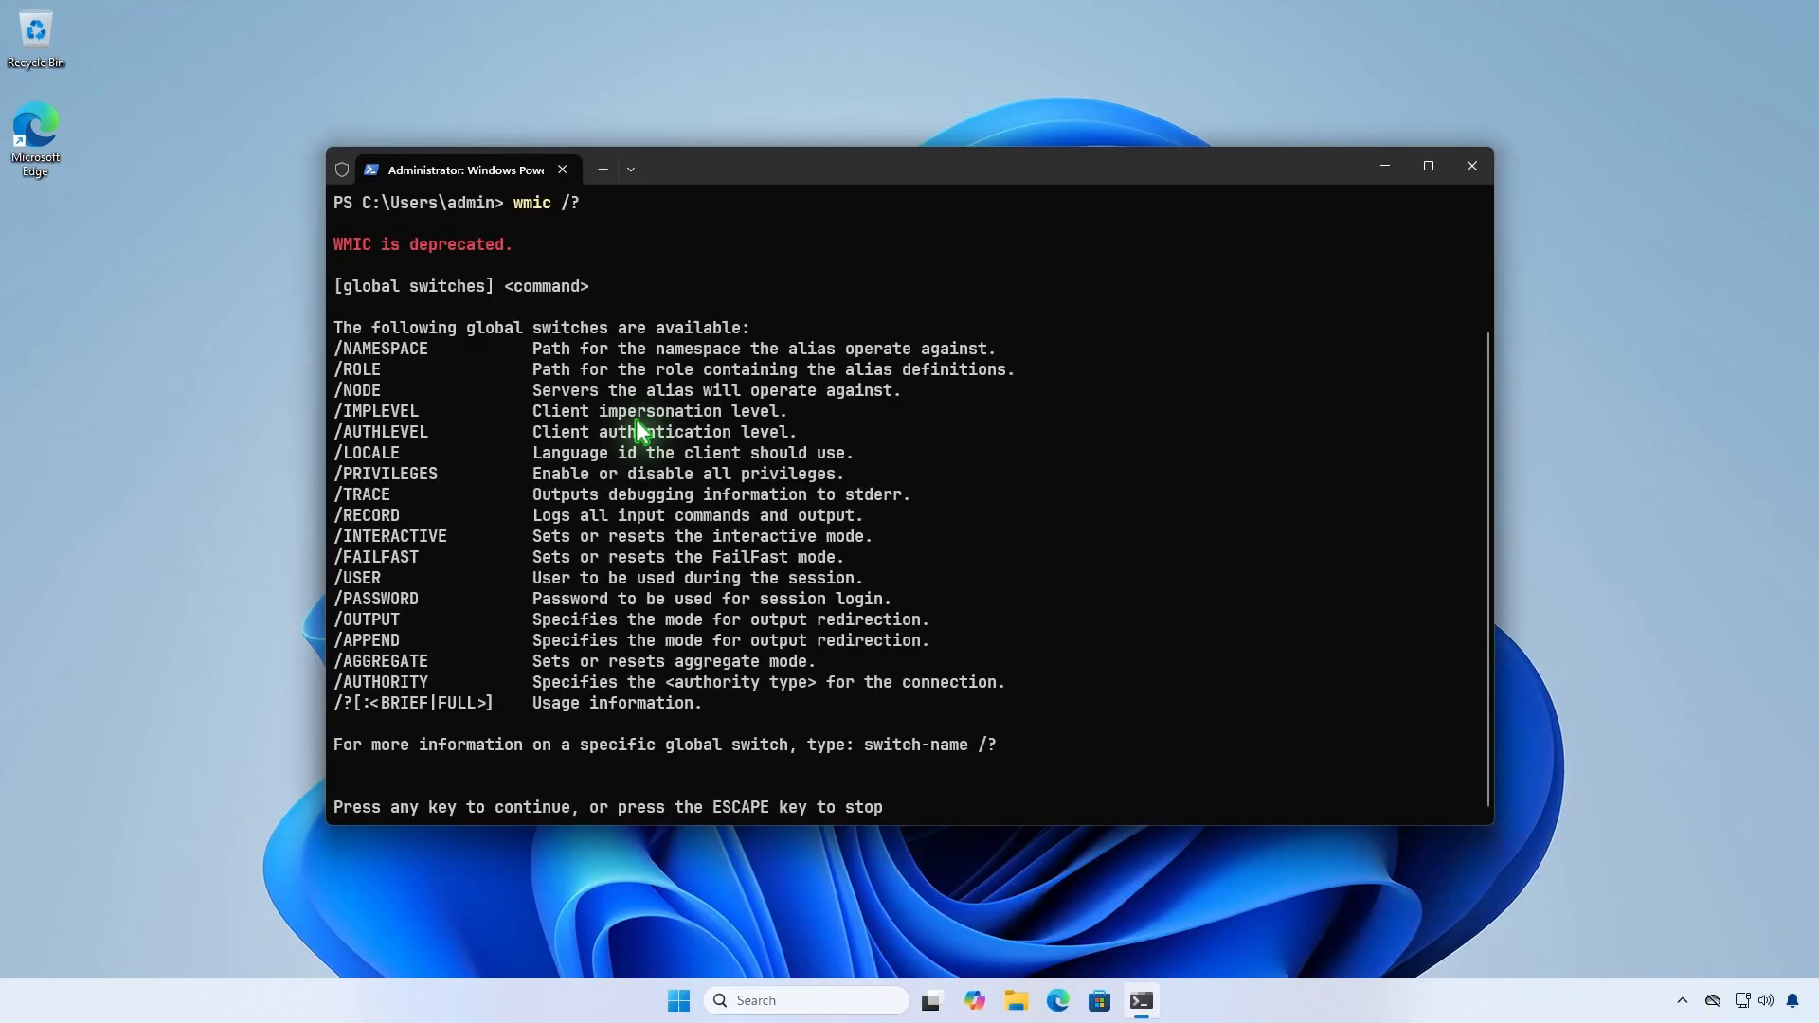